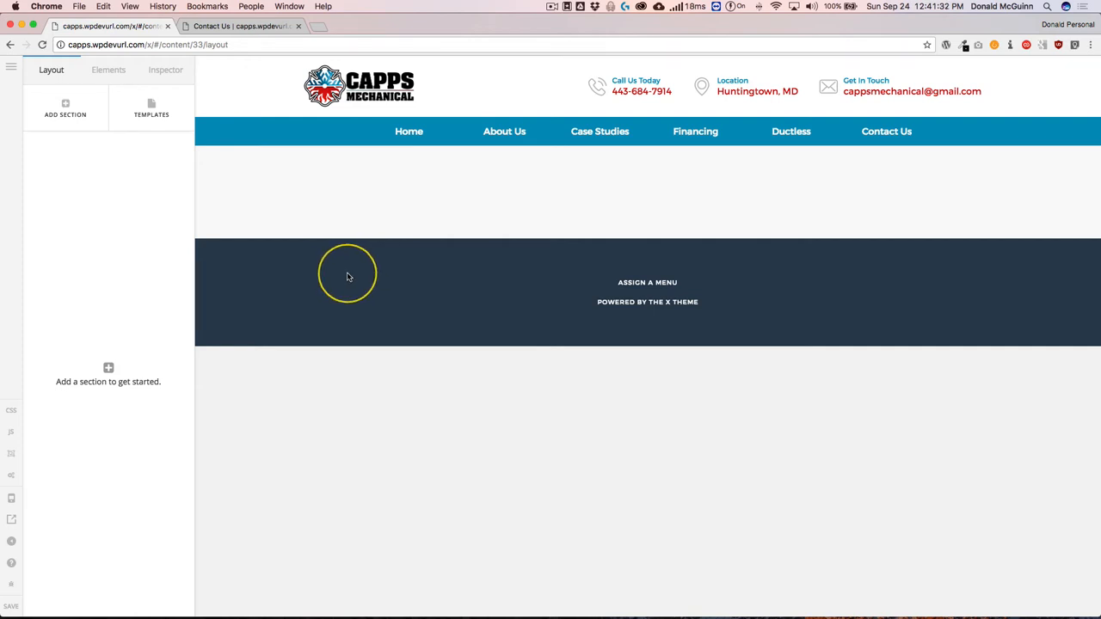
mouse_move(336, 276)
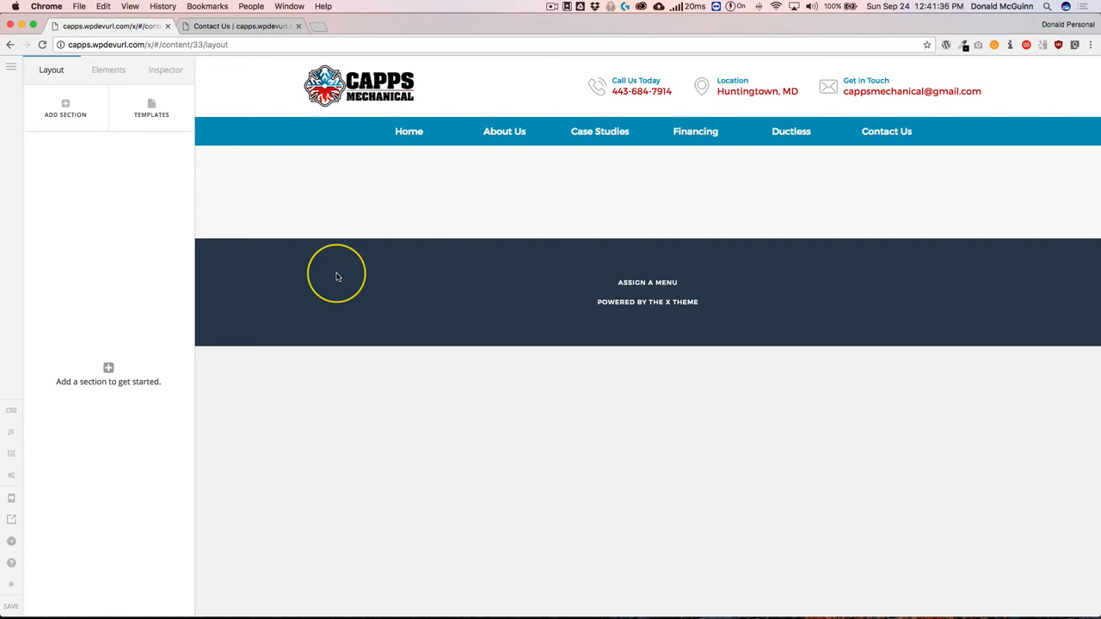
mouse_move(315, 247)
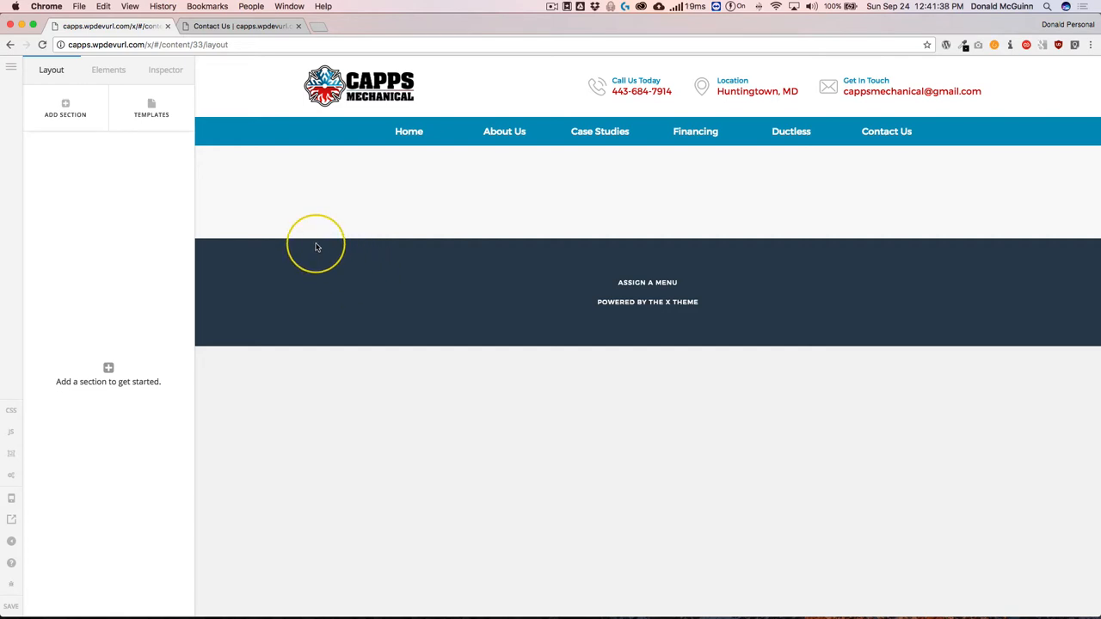
Add an empty Section 1 to the blank page.
click(65, 108)
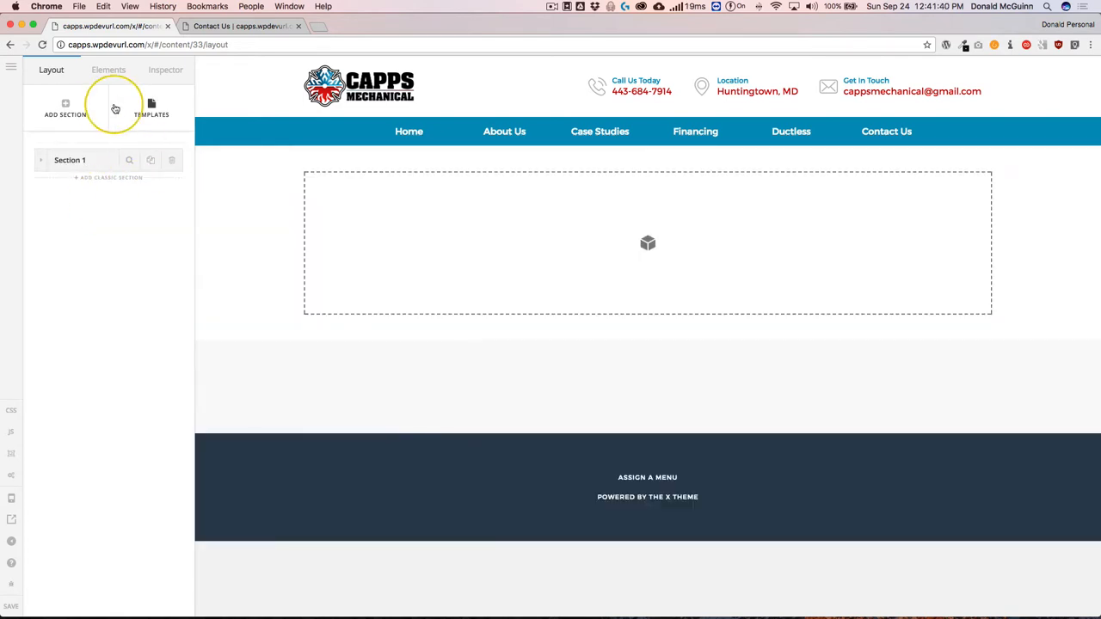
click(109, 70)
text(button)
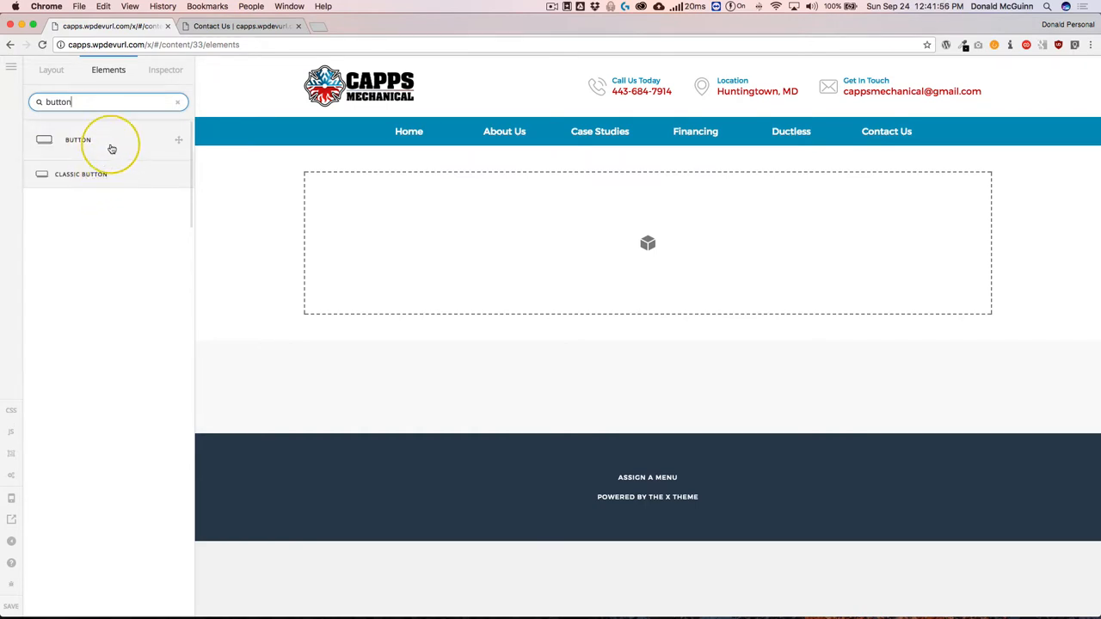
mouse_move(156, 196)
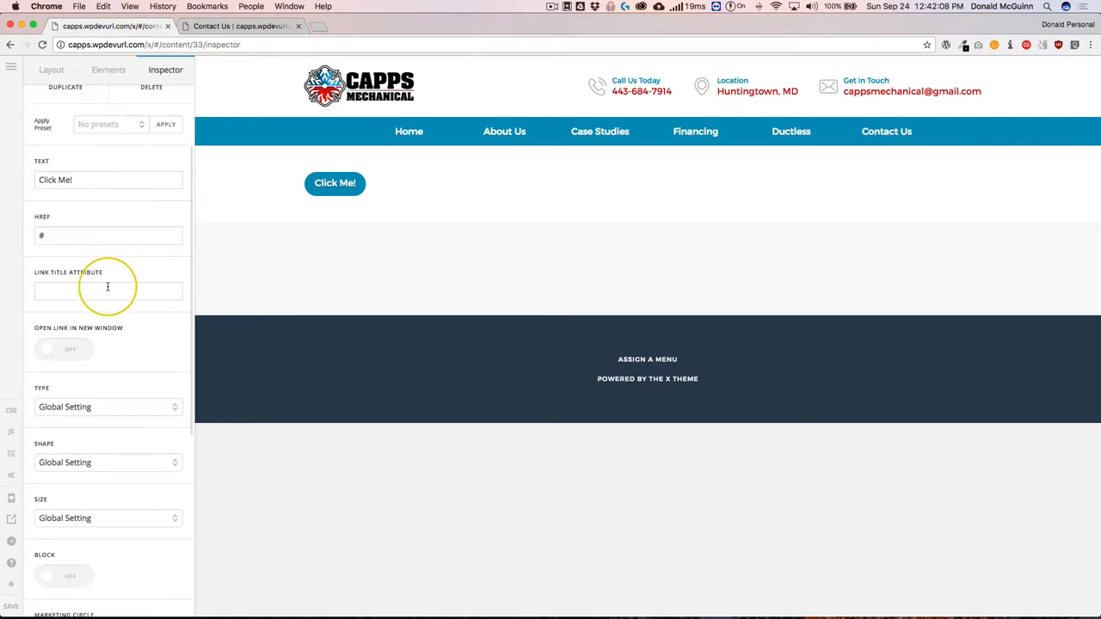
scroll(down, 3)
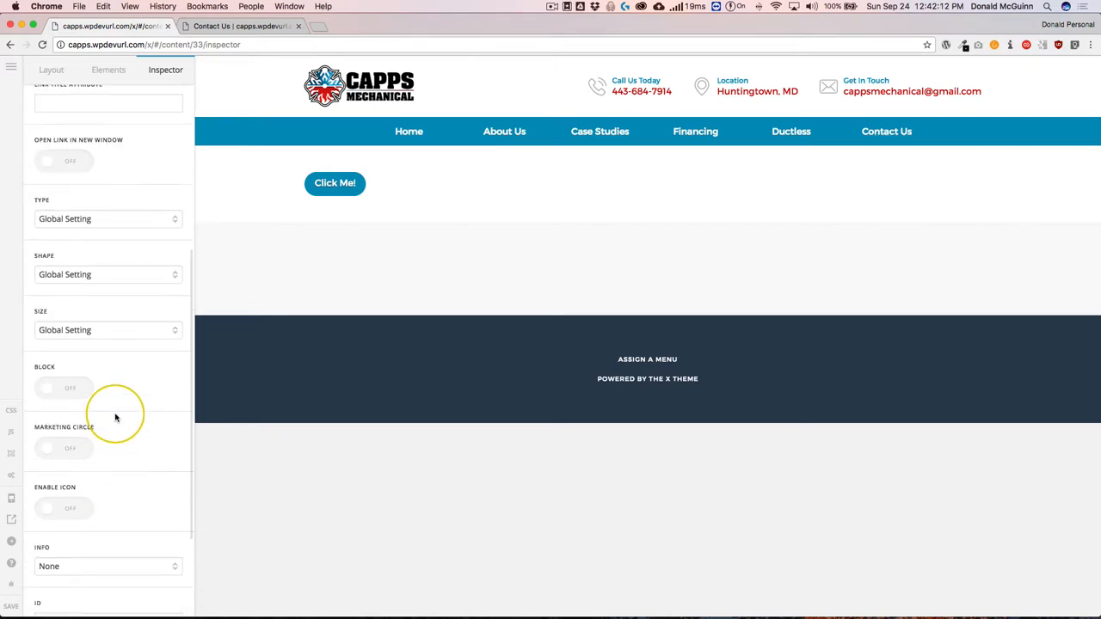
click(335, 182)
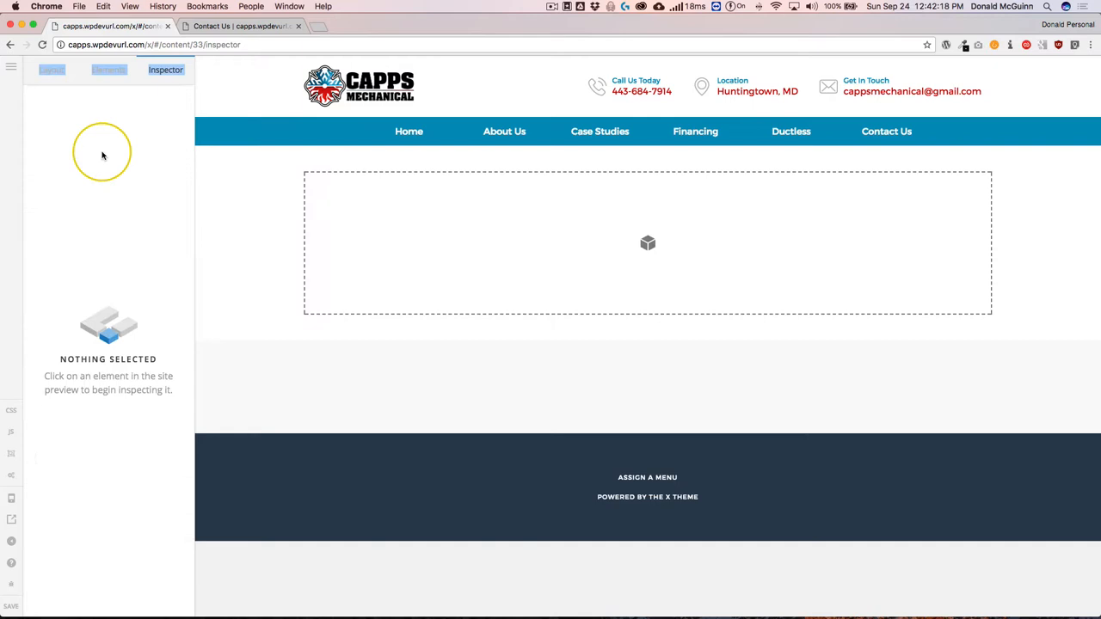
Search the Elements library for 'button' to find the Button (V2) element.
click(108, 70)
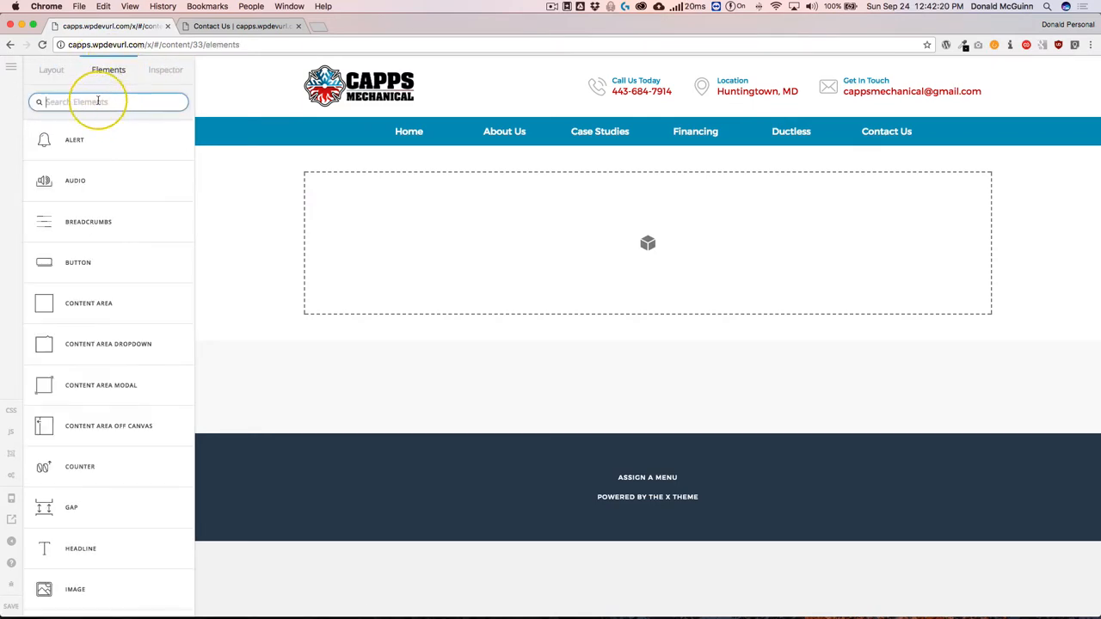
text(button)
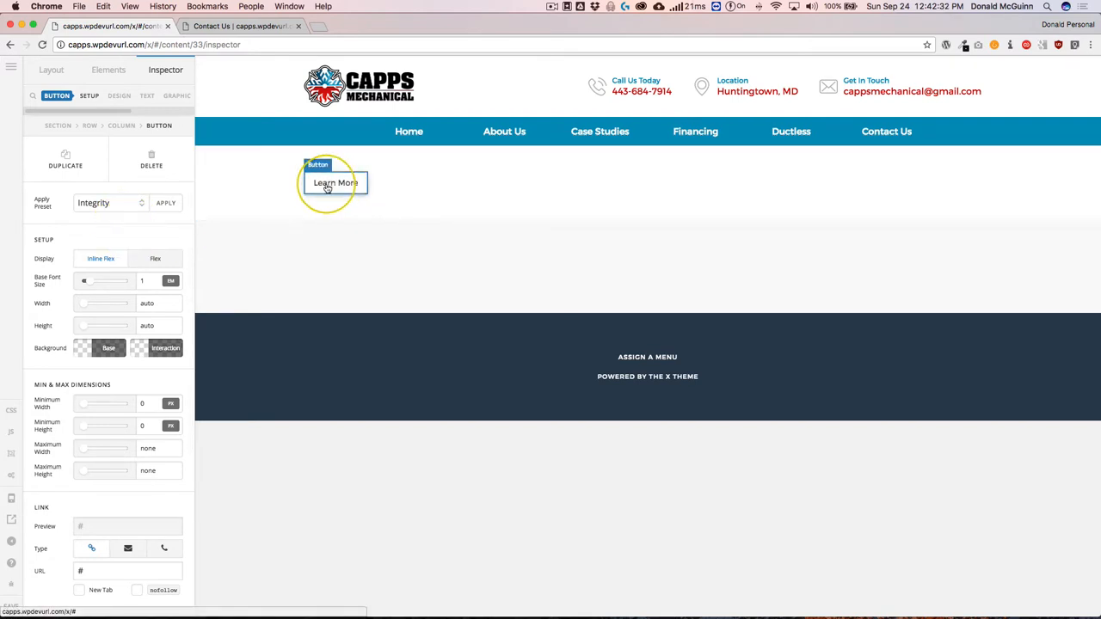
mouse_move(305, 203)
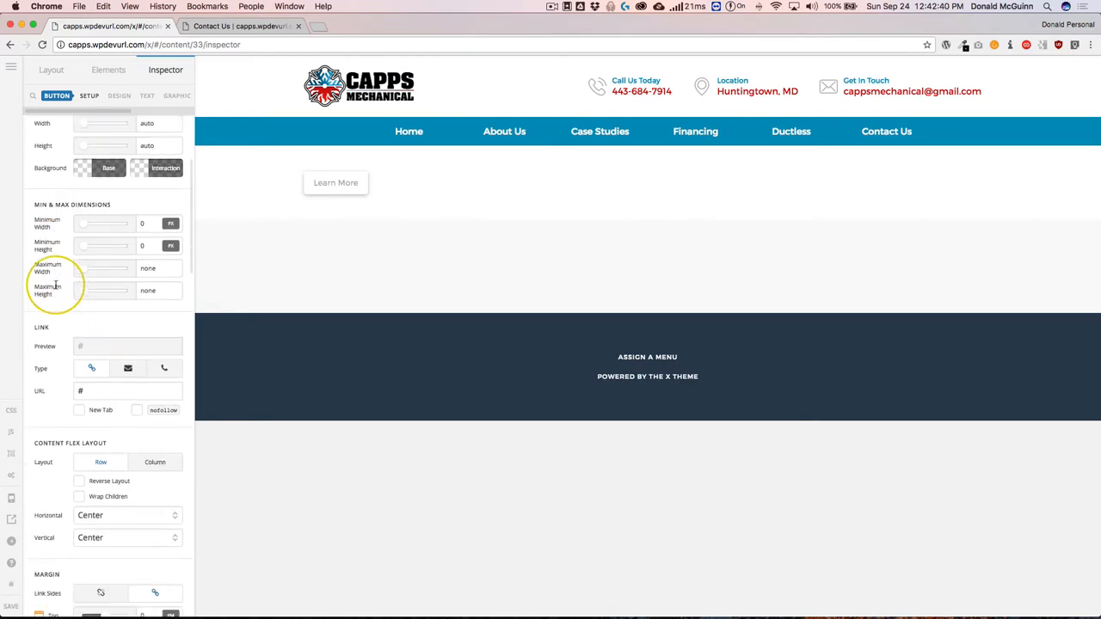
scroll(down, 3)
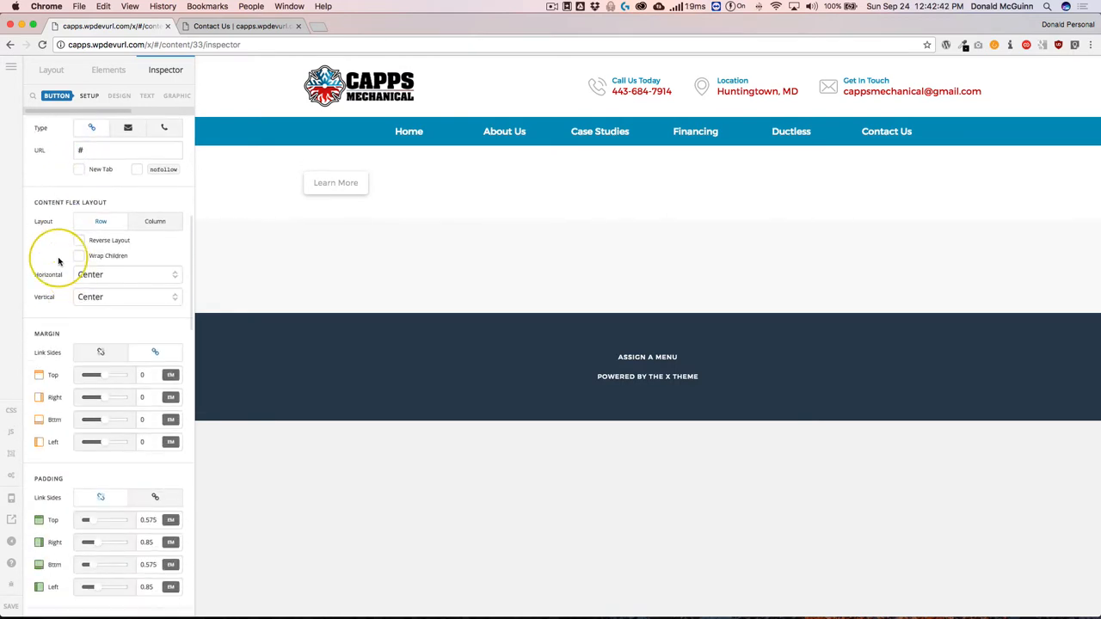
scroll(down, 3)
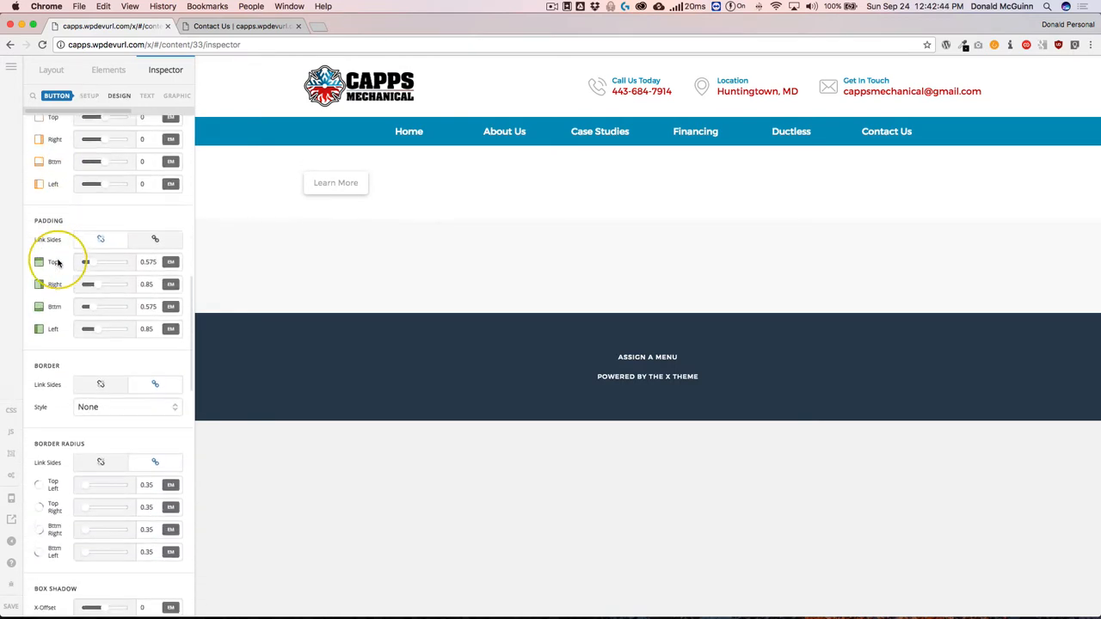
scroll(down, 3)
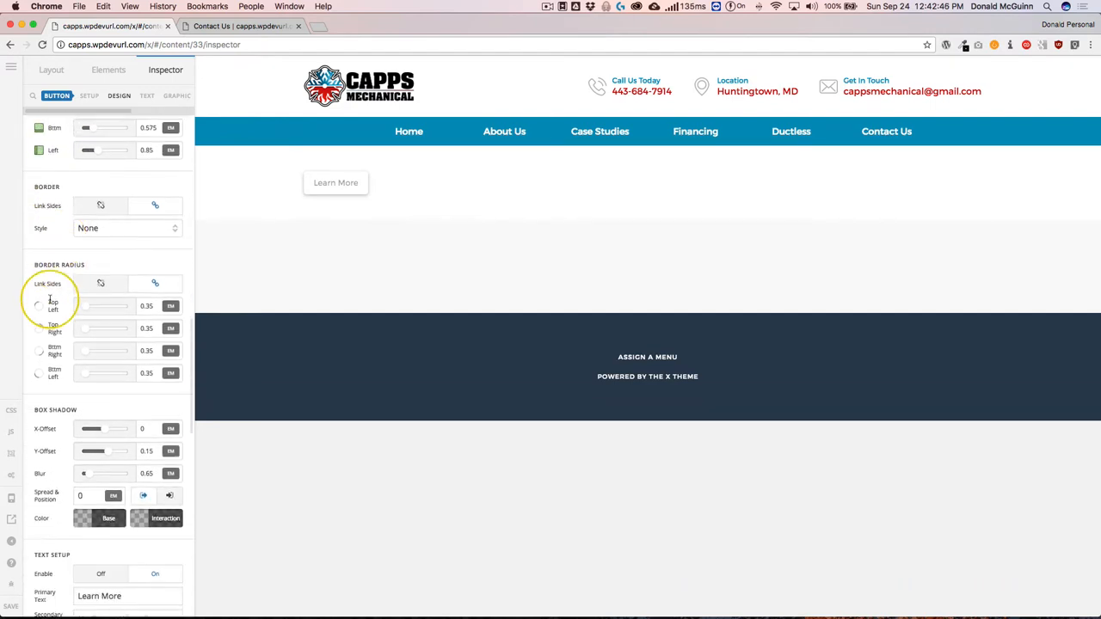
scroll(down, 3)
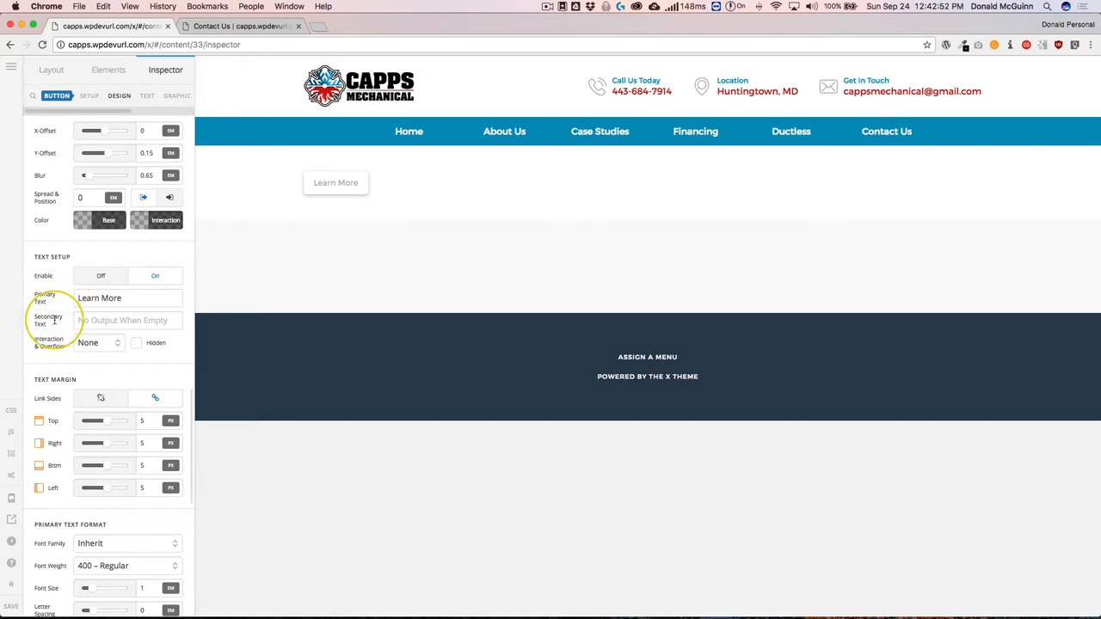
click(146, 95)
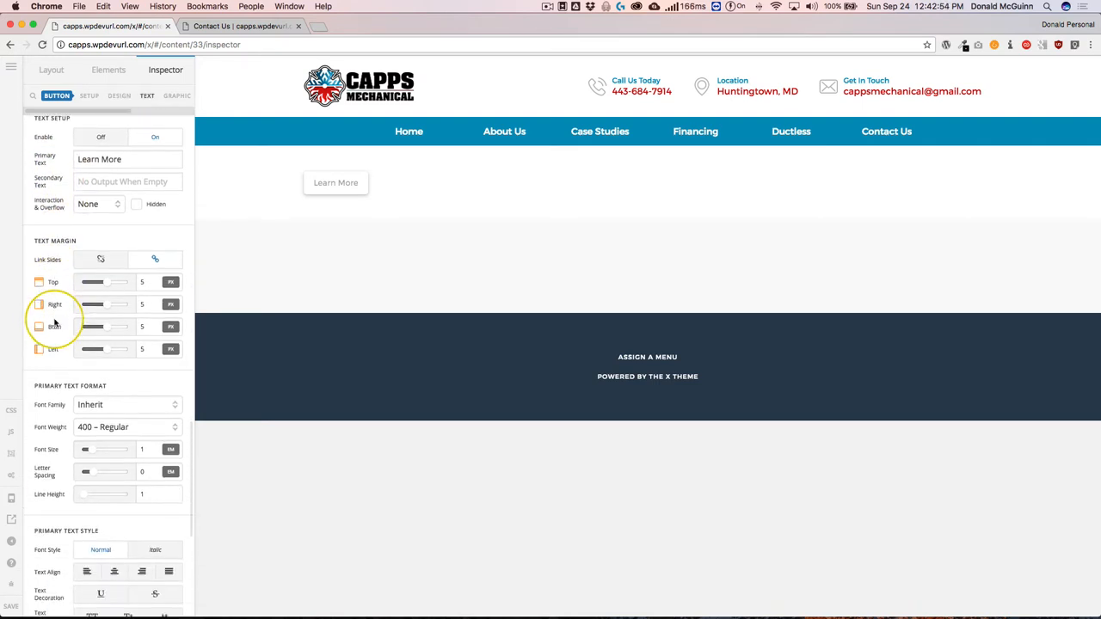
scroll(down, 3)
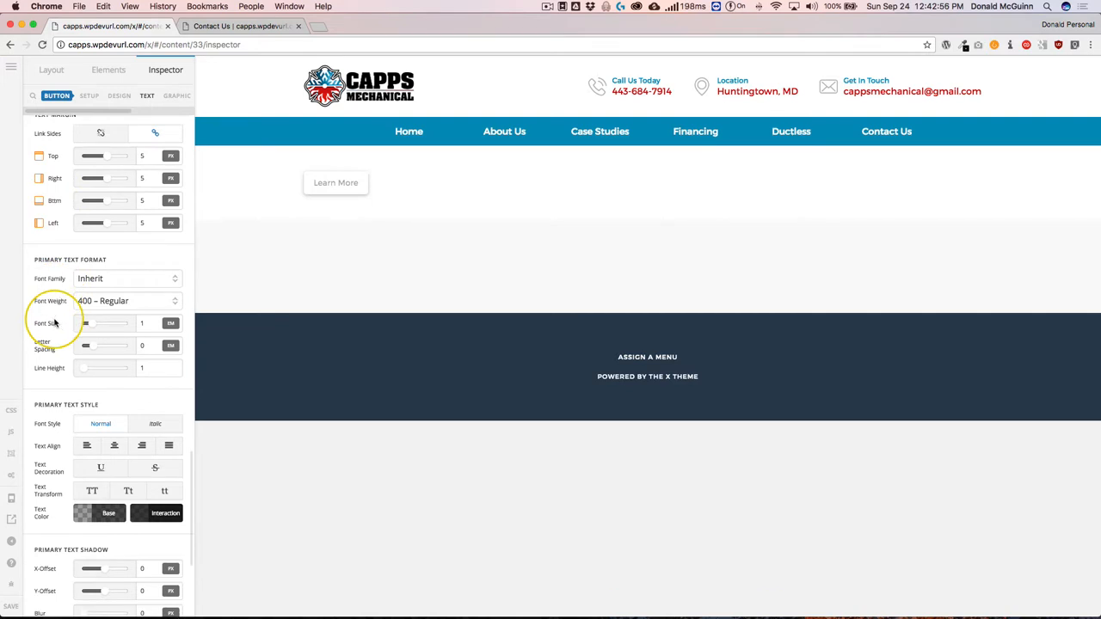
scroll(down, 3)
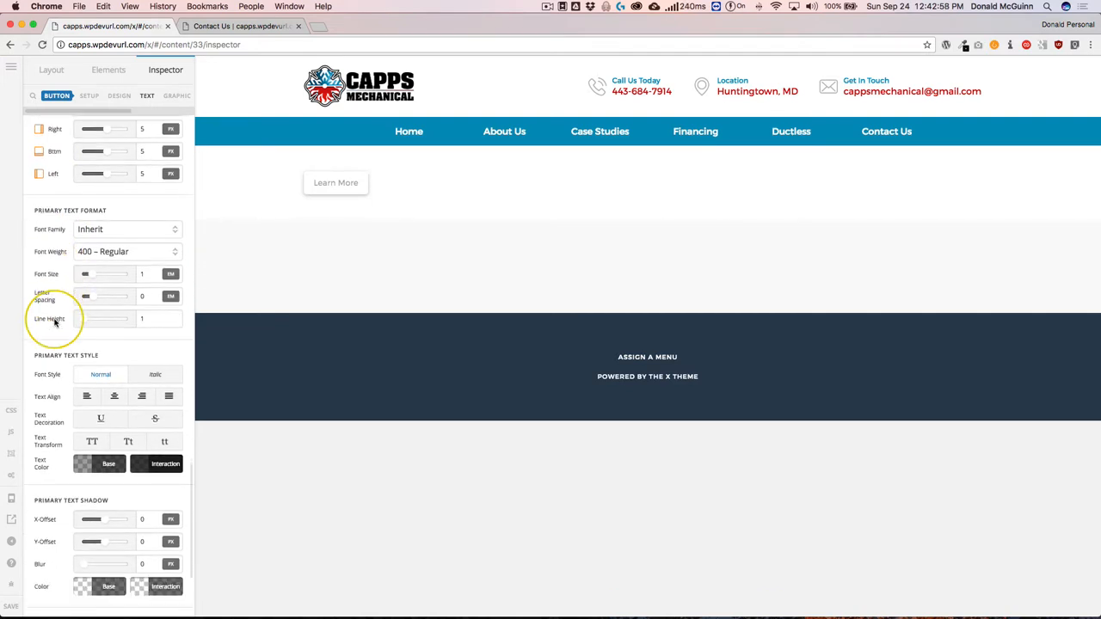
mouse_move(55, 321)
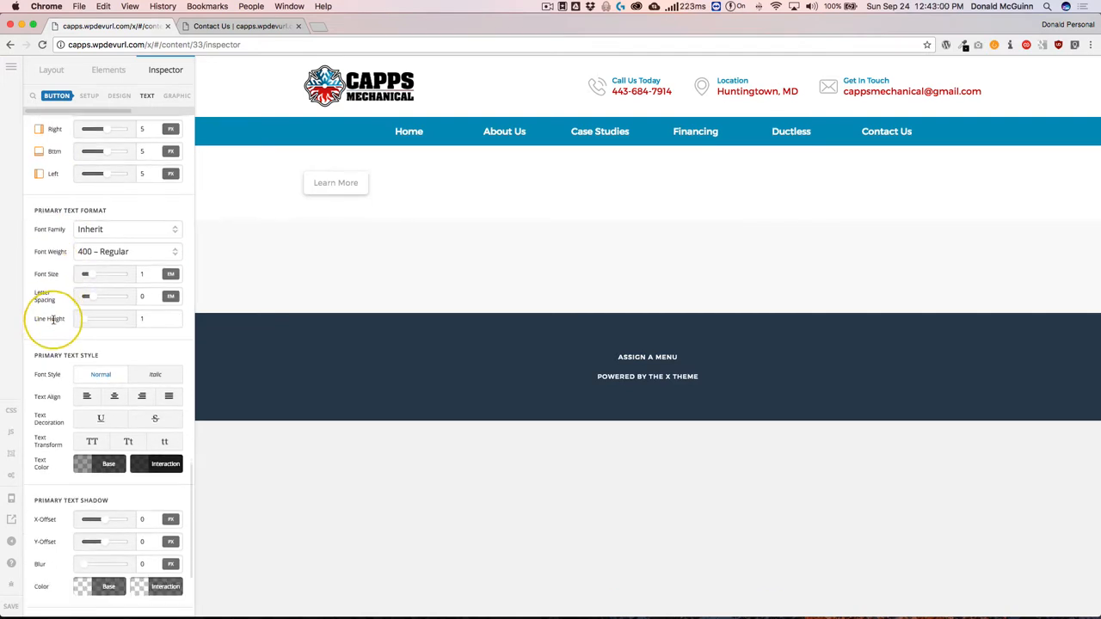
scroll(down, 3)
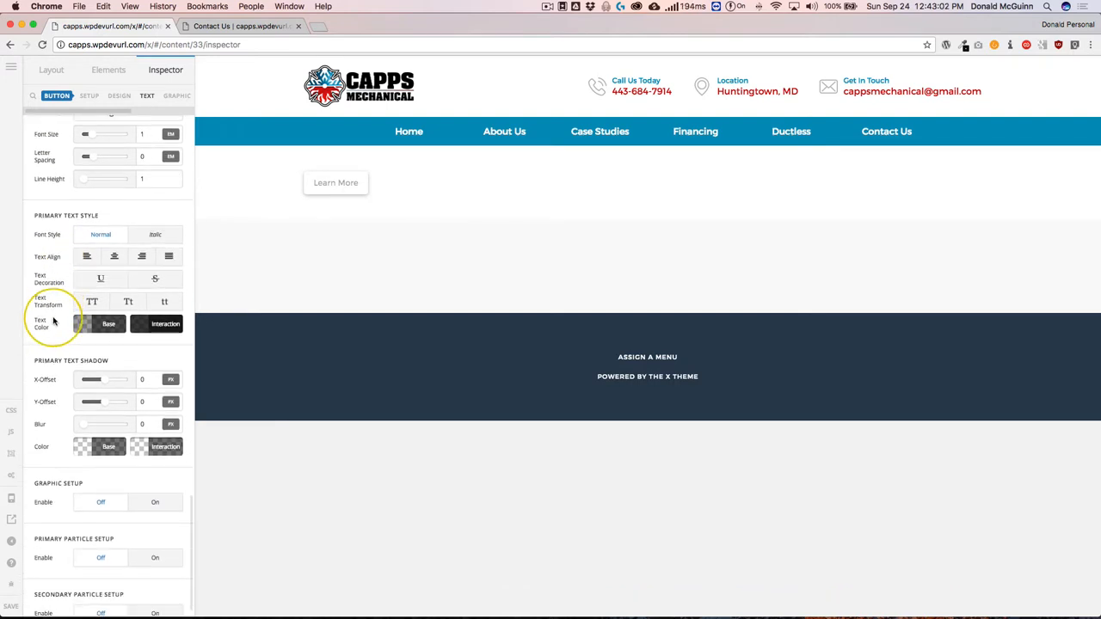
scroll(down, 3)
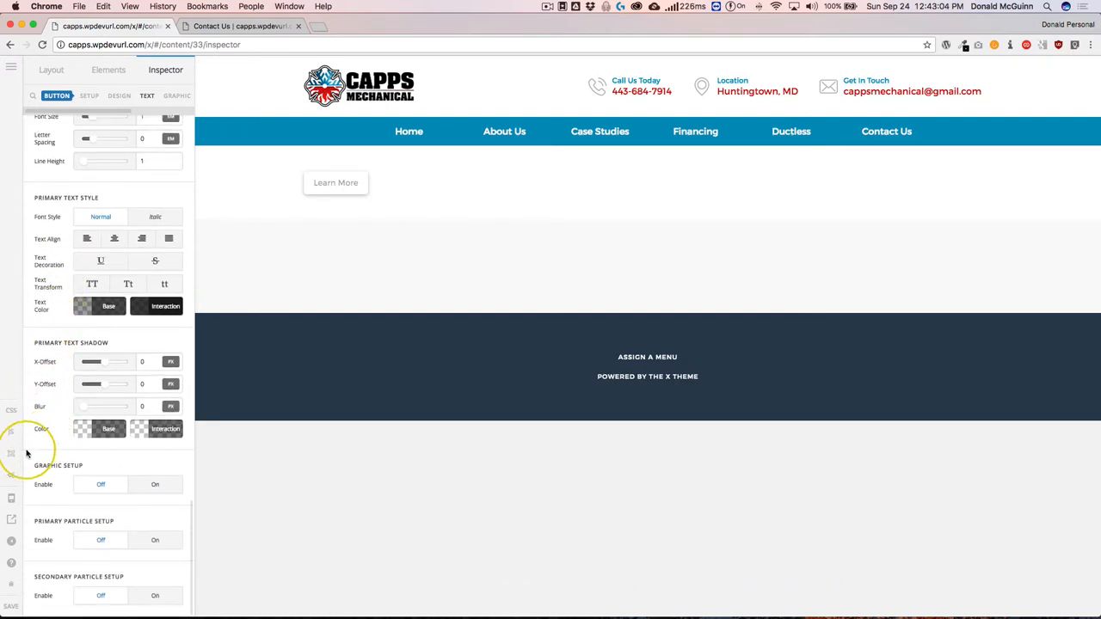
mouse_move(60, 513)
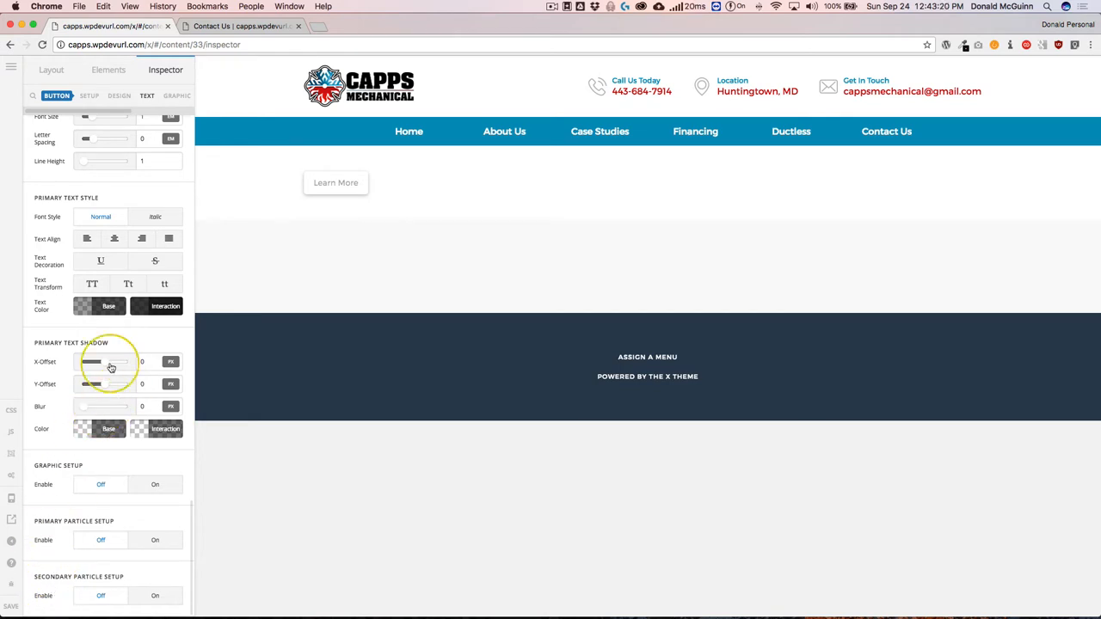
click(119, 96)
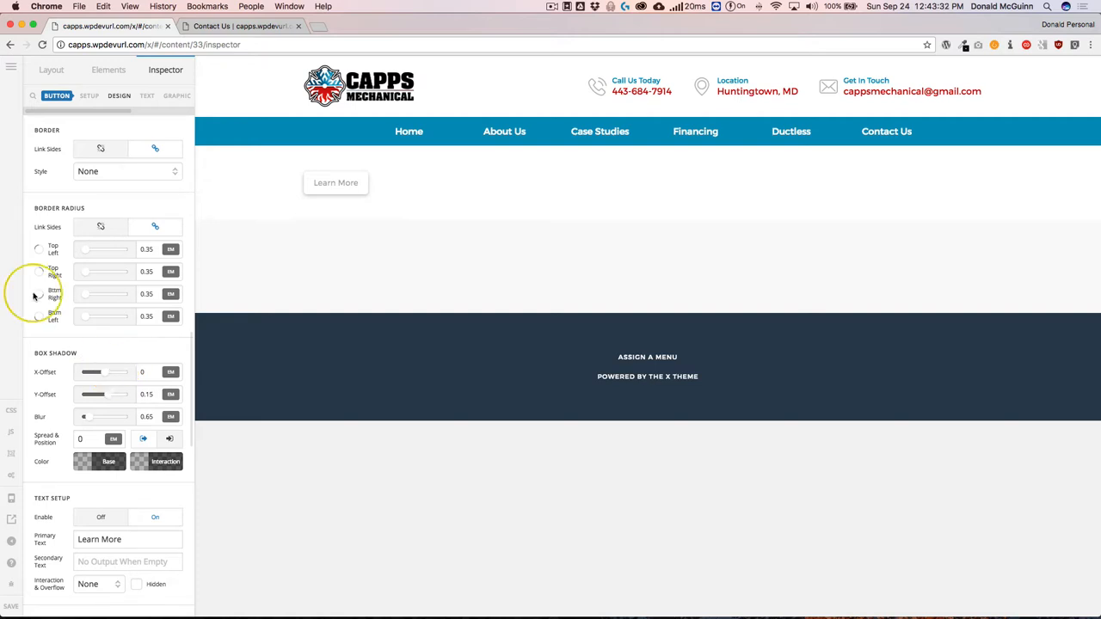
Select the Learn More button and return to its TEXT settings.
click(109, 70)
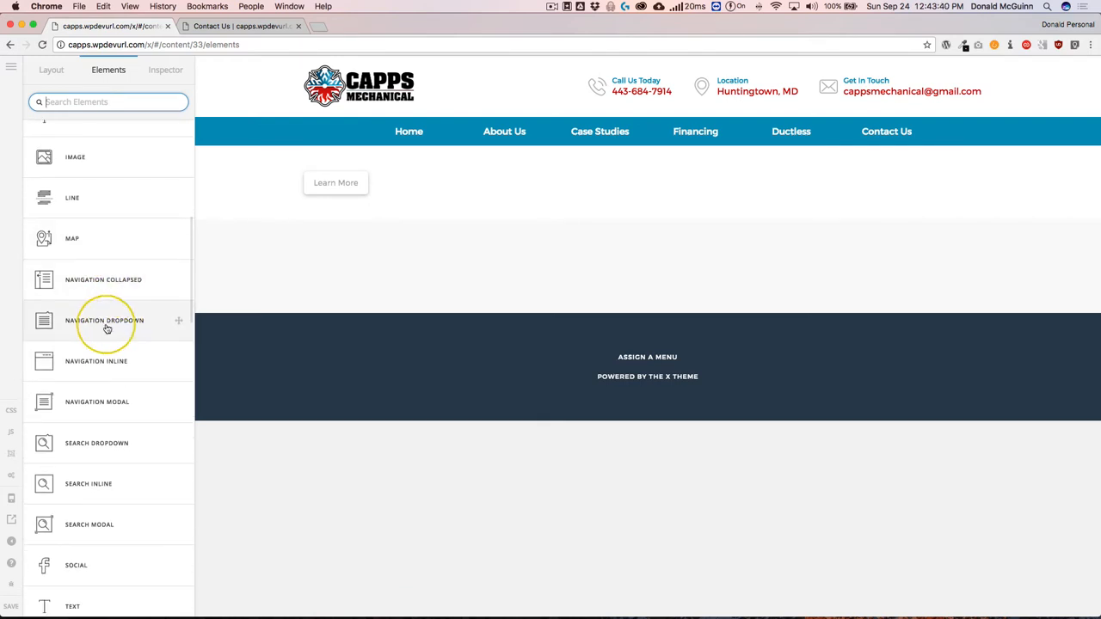
mouse_move(116, 368)
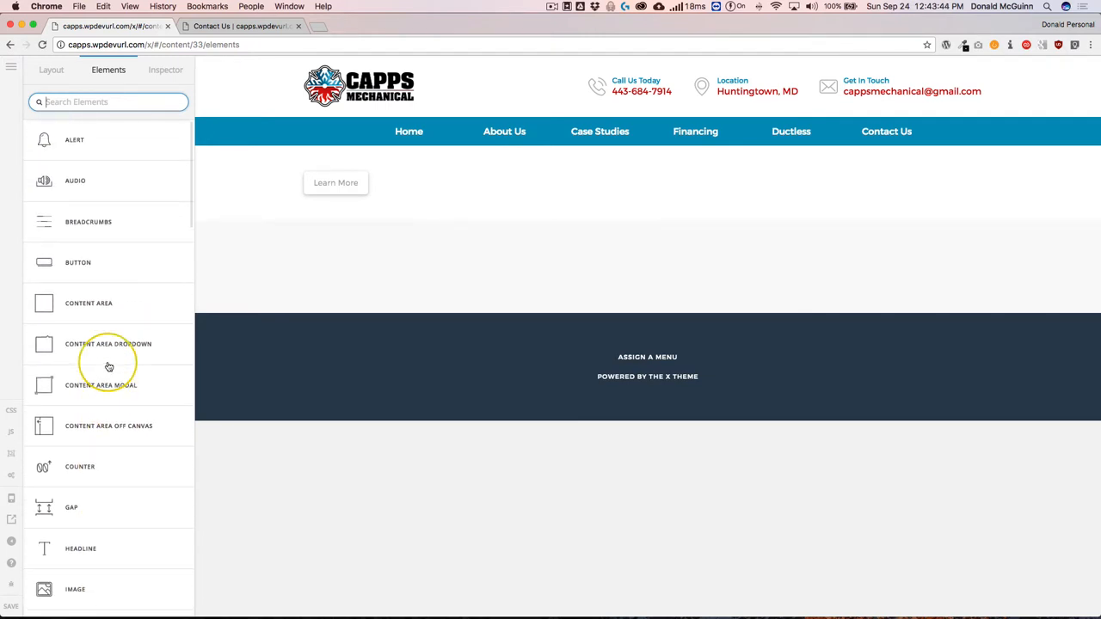
mouse_move(336, 182)
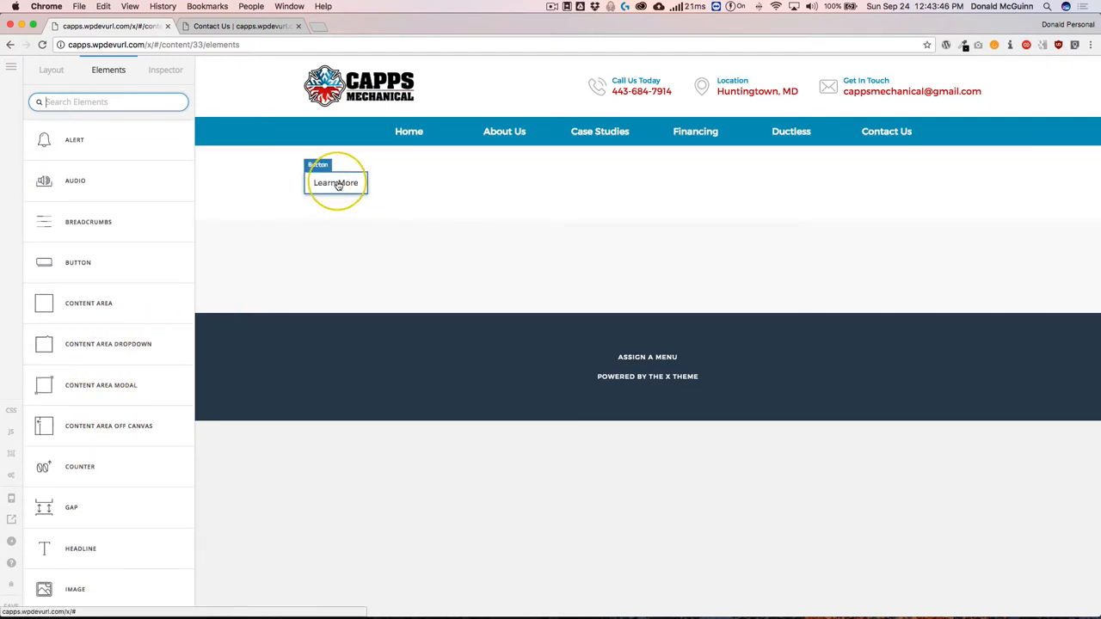
click(336, 182)
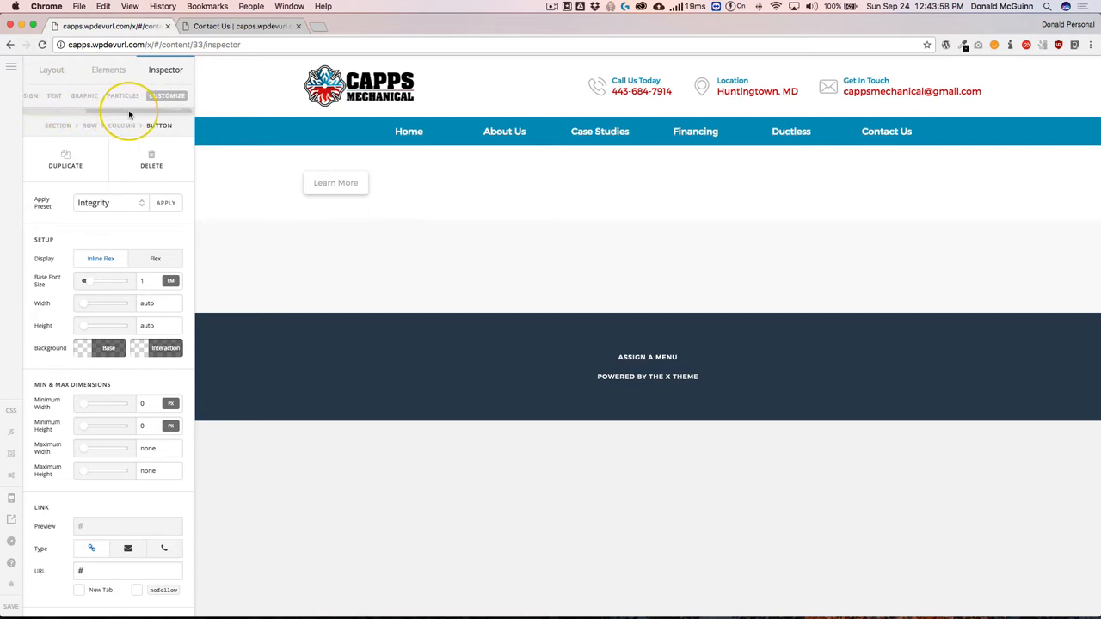
click(53, 95)
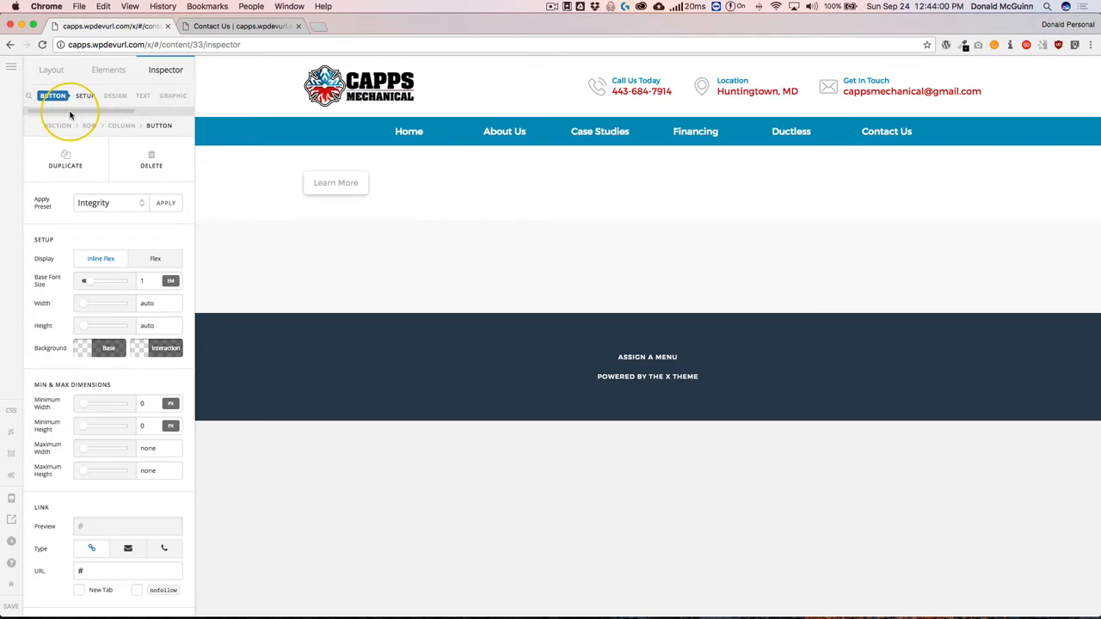
click(54, 95)
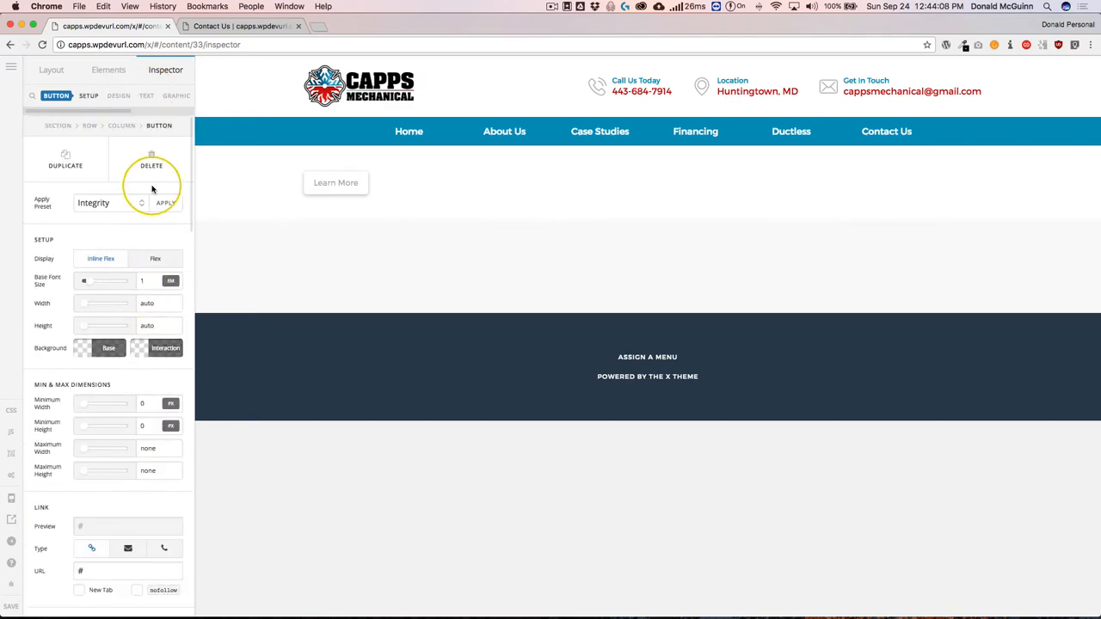
click(146, 95)
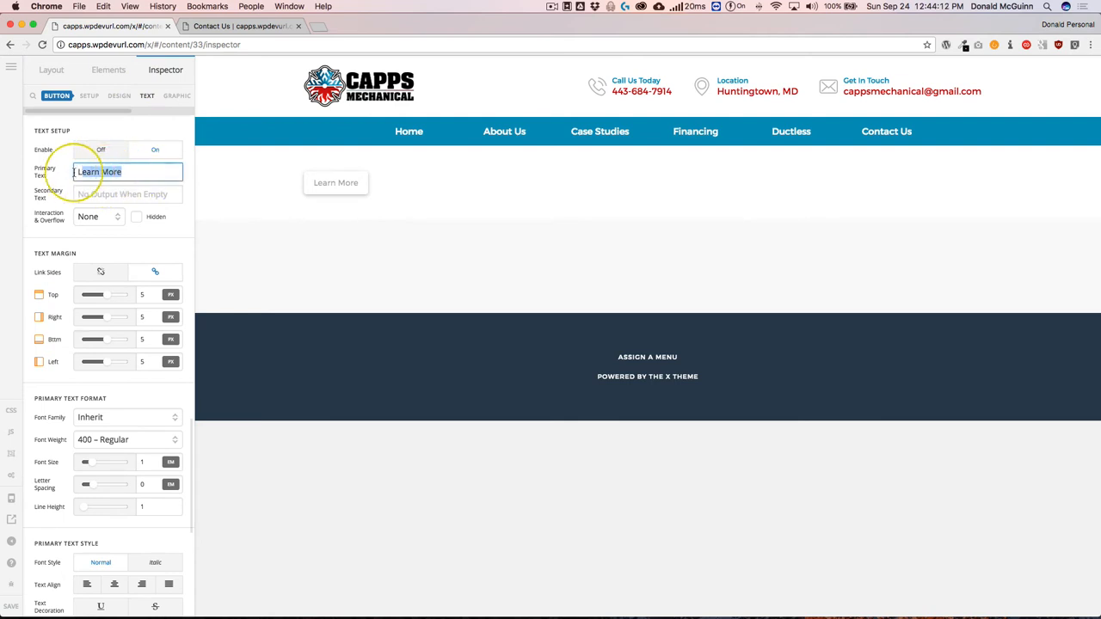
Change the Primary Text to 'Contact Us' and switch Graphic Enable on.
text(Contact Us)
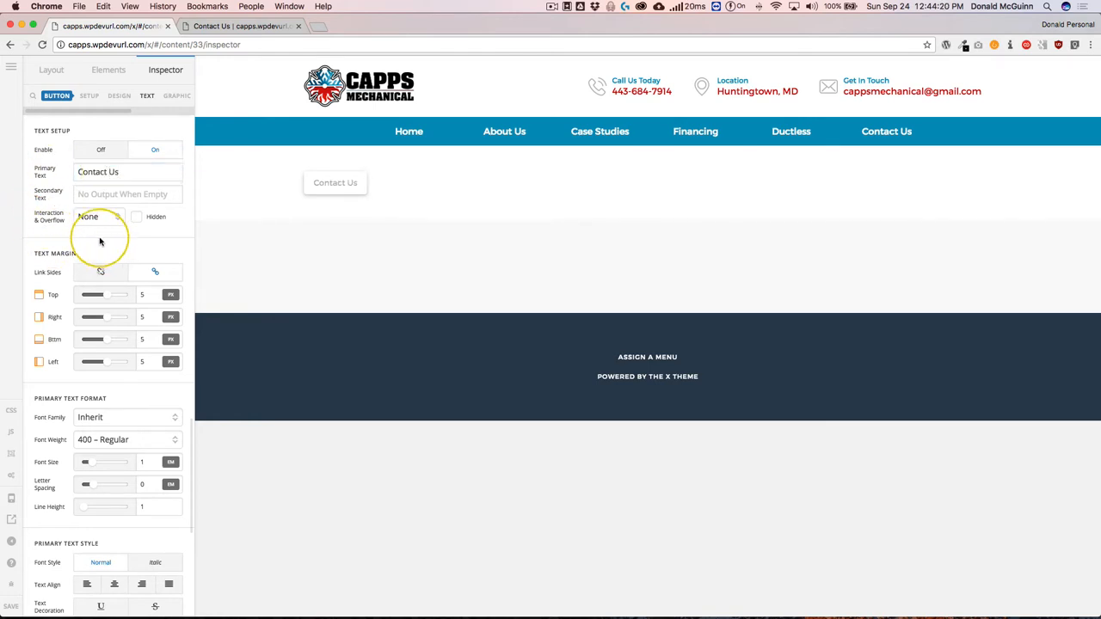
click(99, 215)
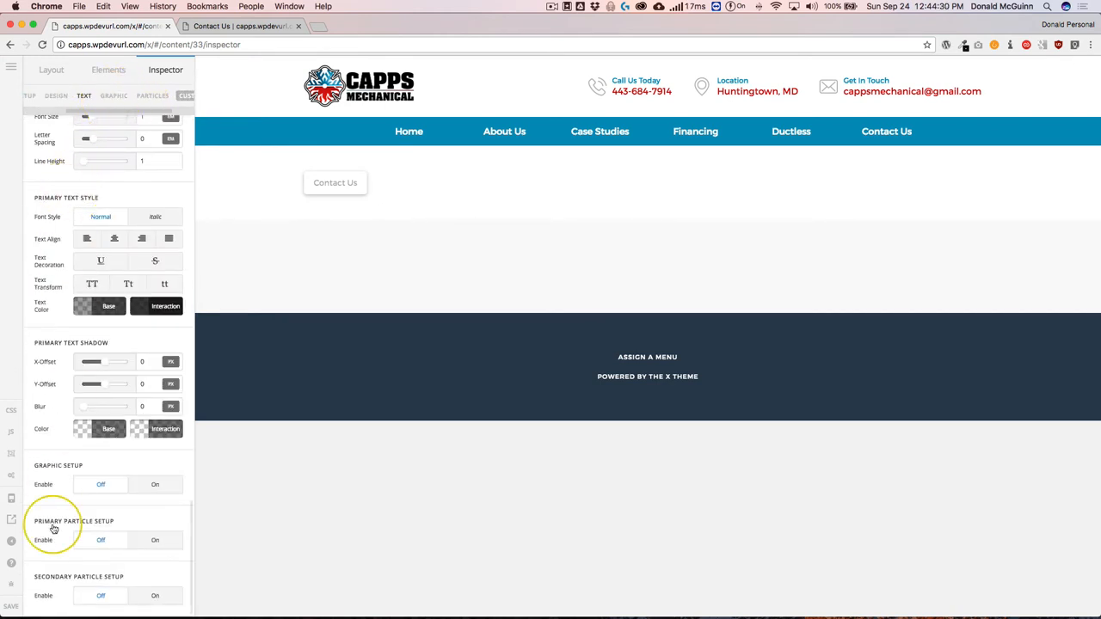
click(155, 485)
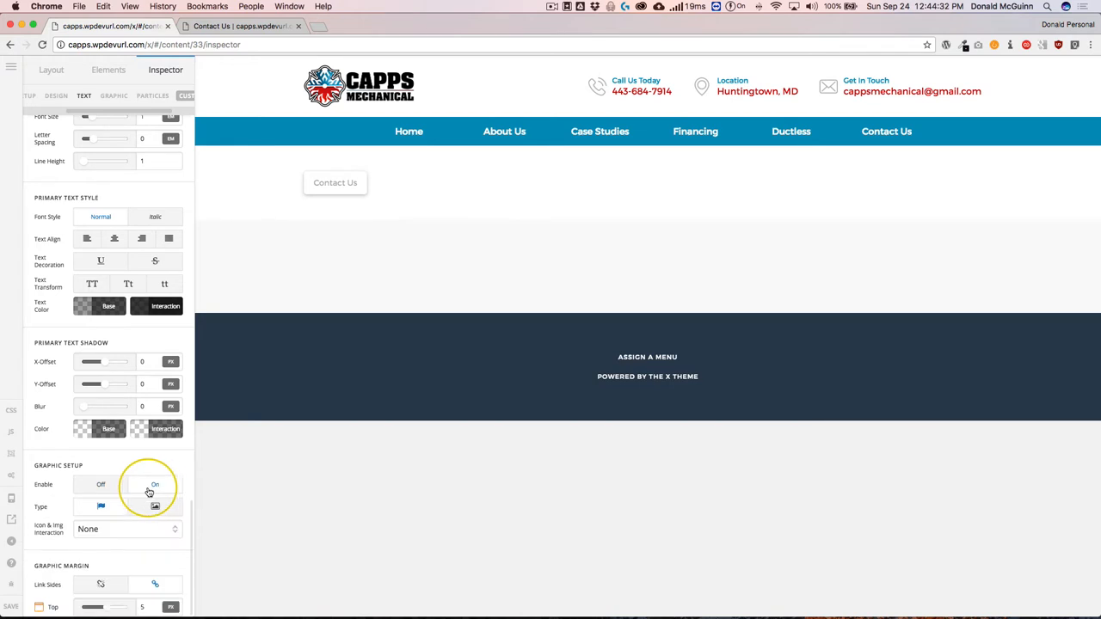
Keep the icon graphic, check Icon & Img Interaction, and review the Design settings.
click(155, 485)
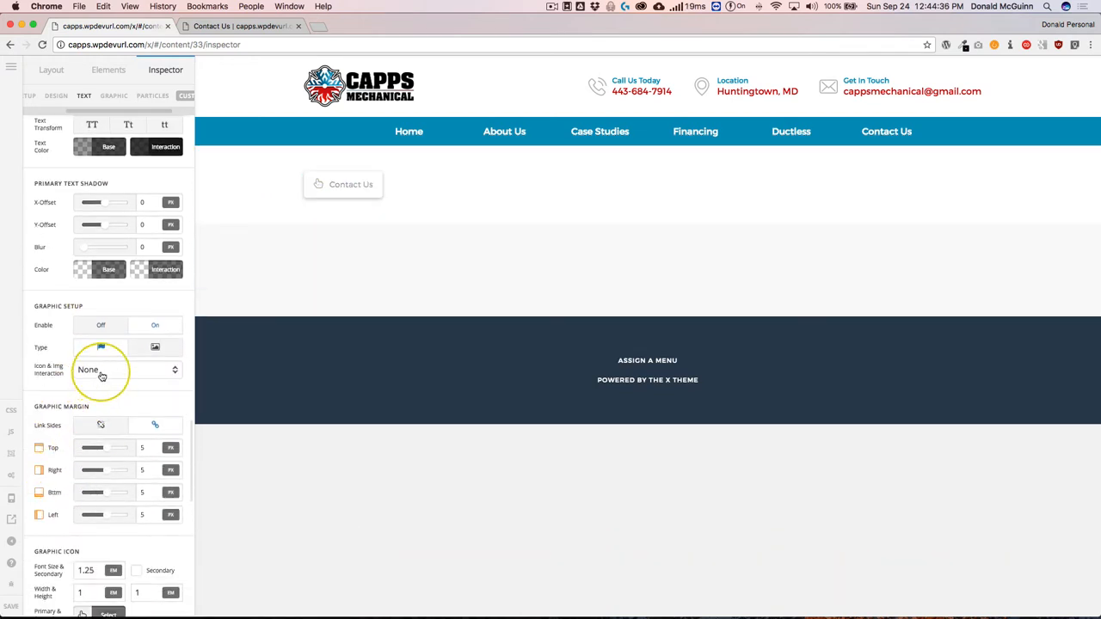
click(124, 369)
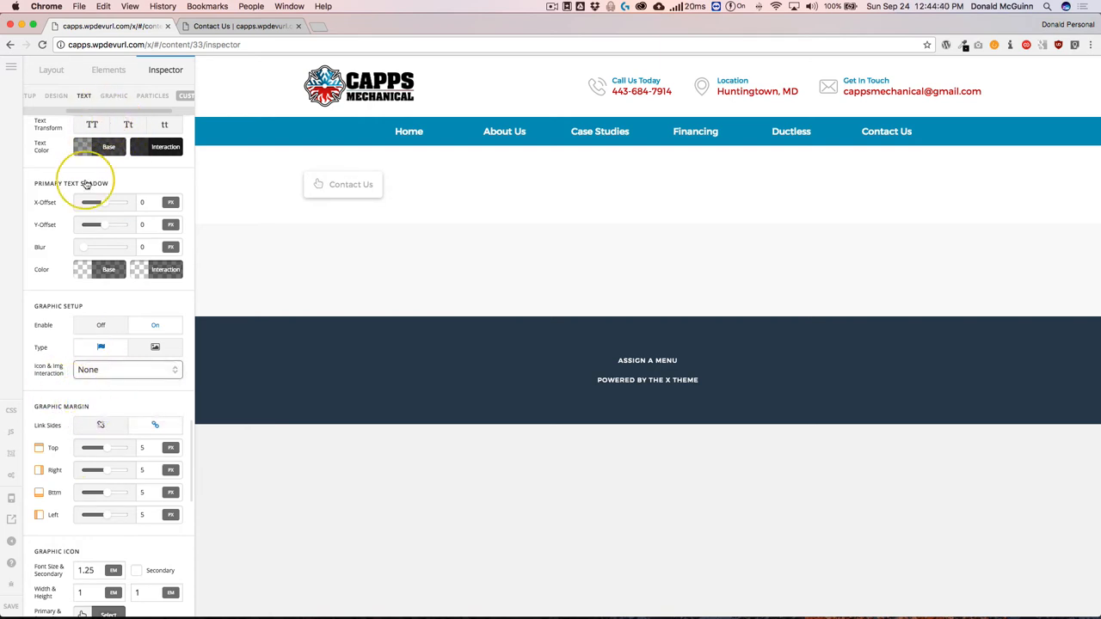
click(55, 96)
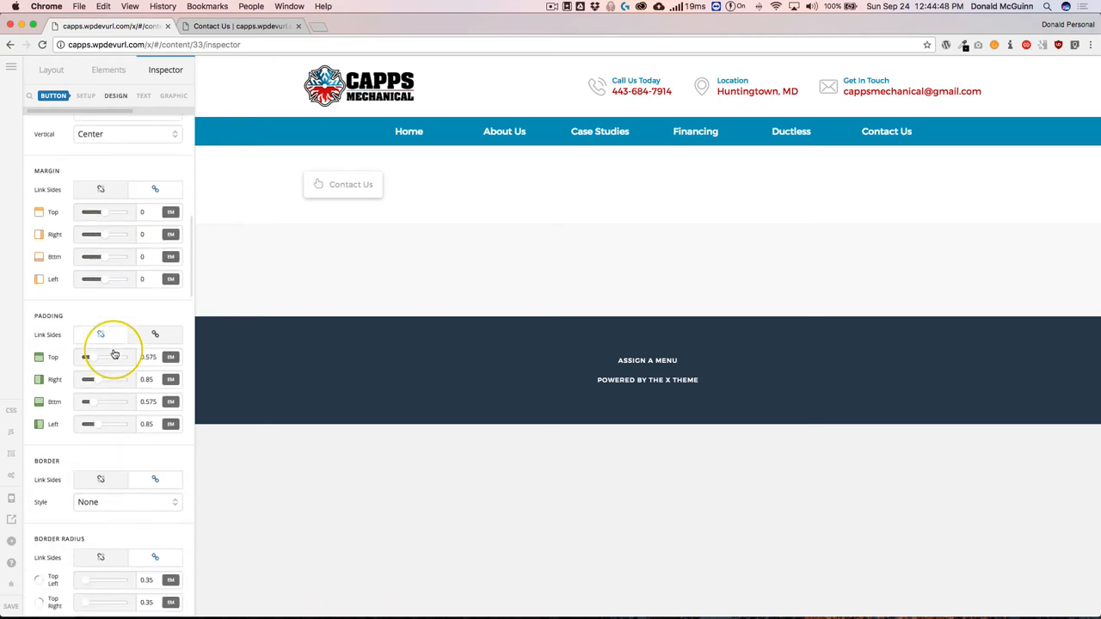
scroll(down, 3)
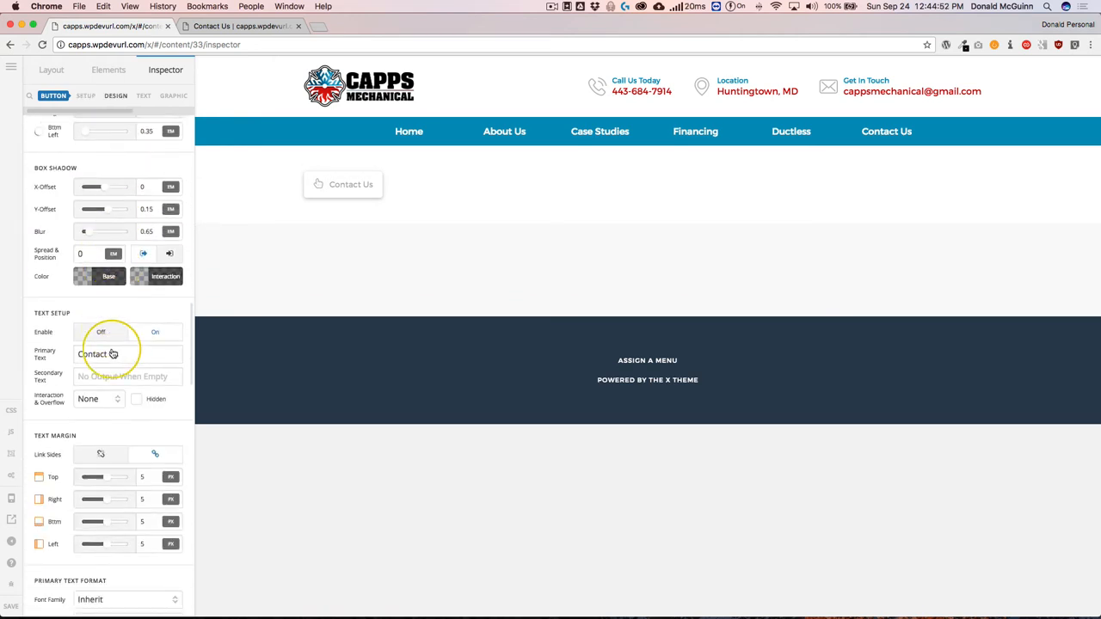
scroll(down, 3)
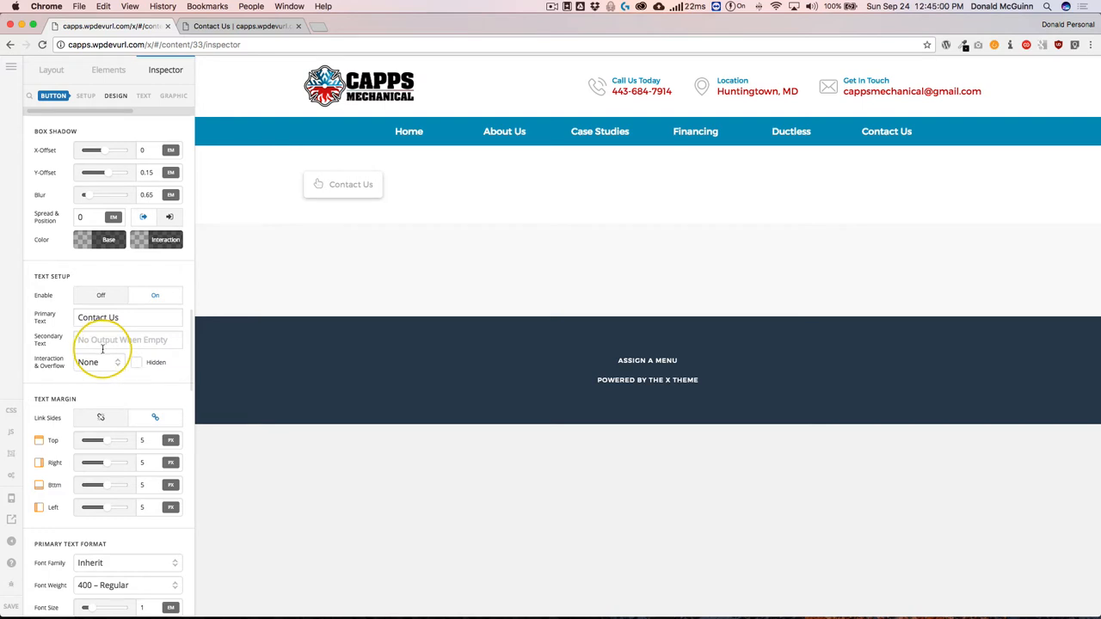
click(85, 96)
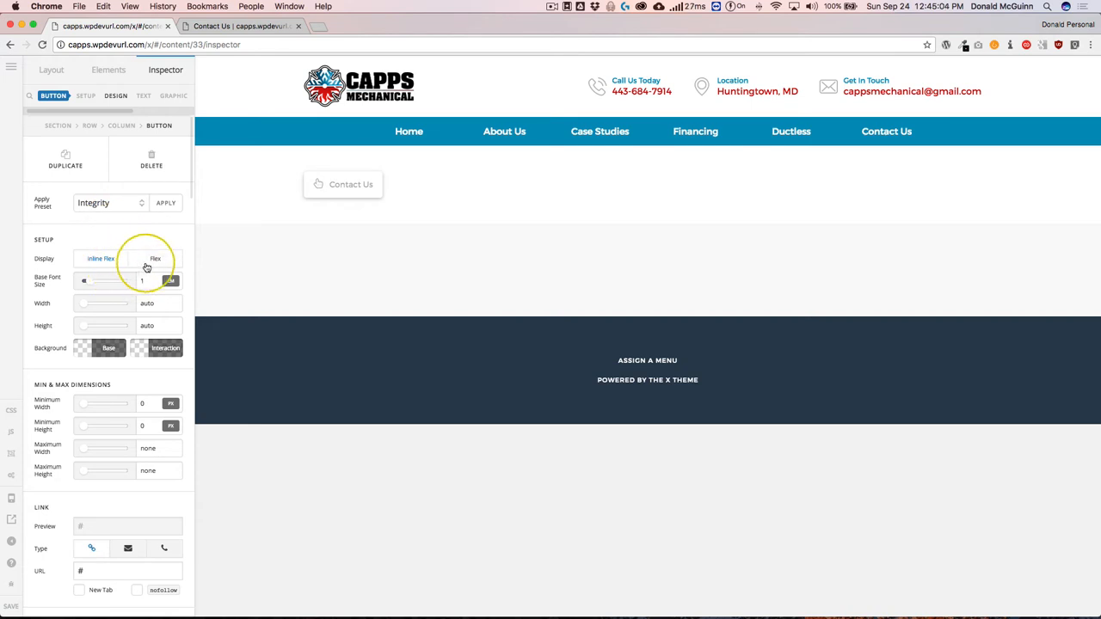
Set the Contact Us button's Display to Flex, after trying Inline Flex.
click(100, 258)
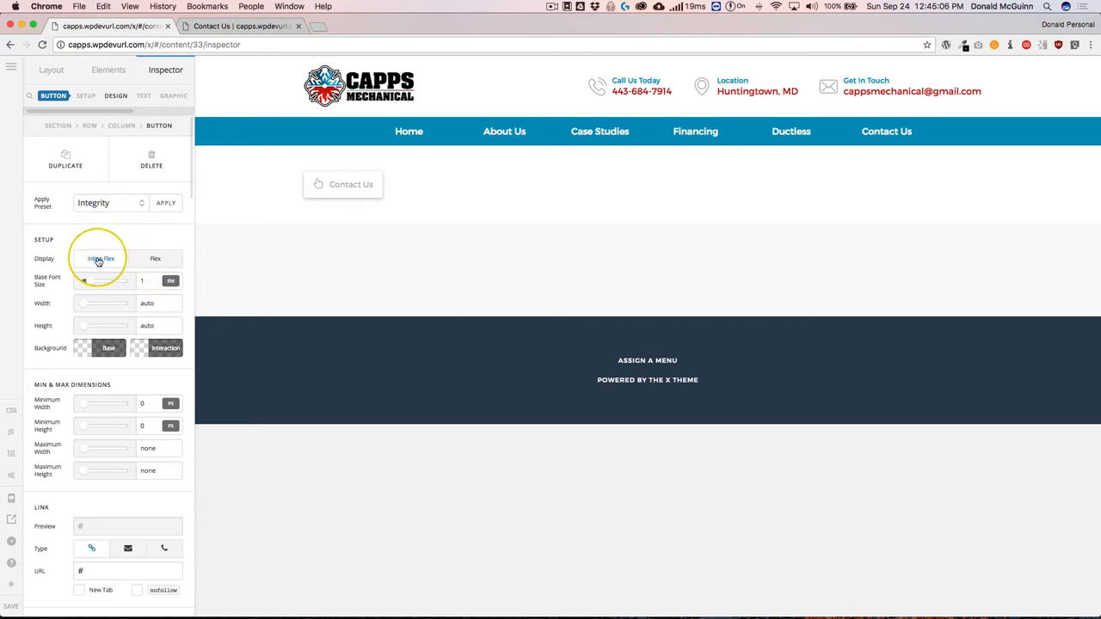
click(154, 258)
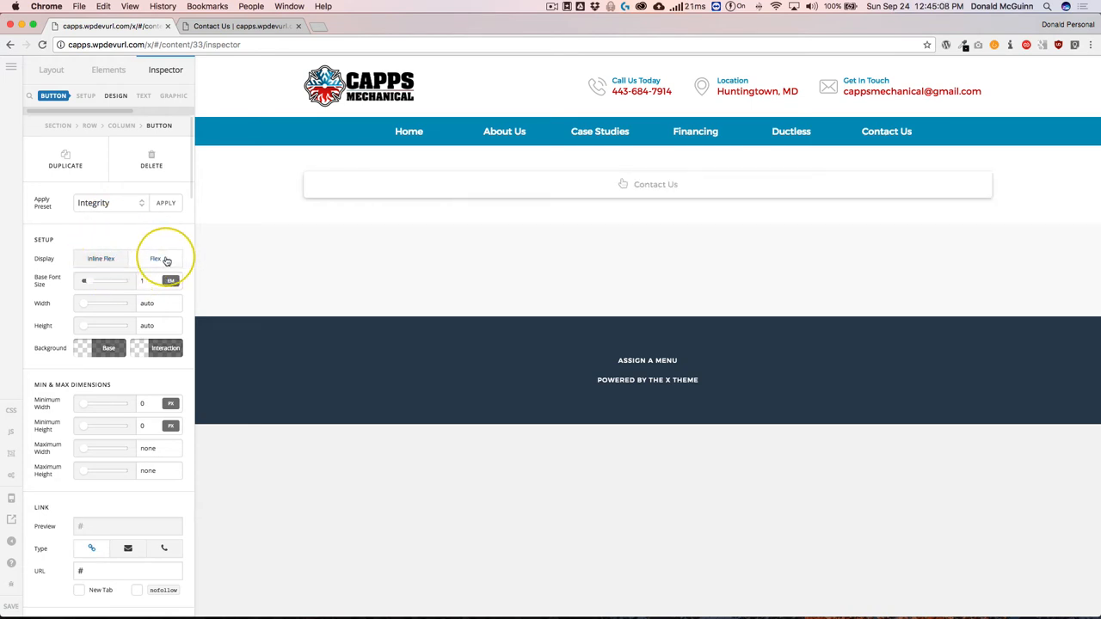
click(159, 258)
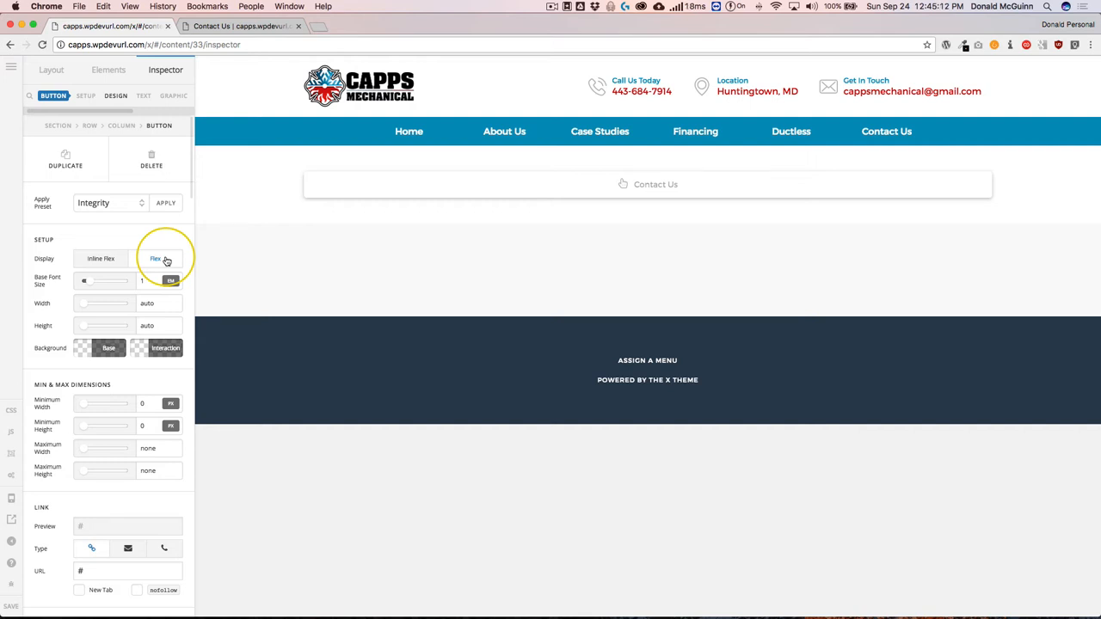
click(101, 258)
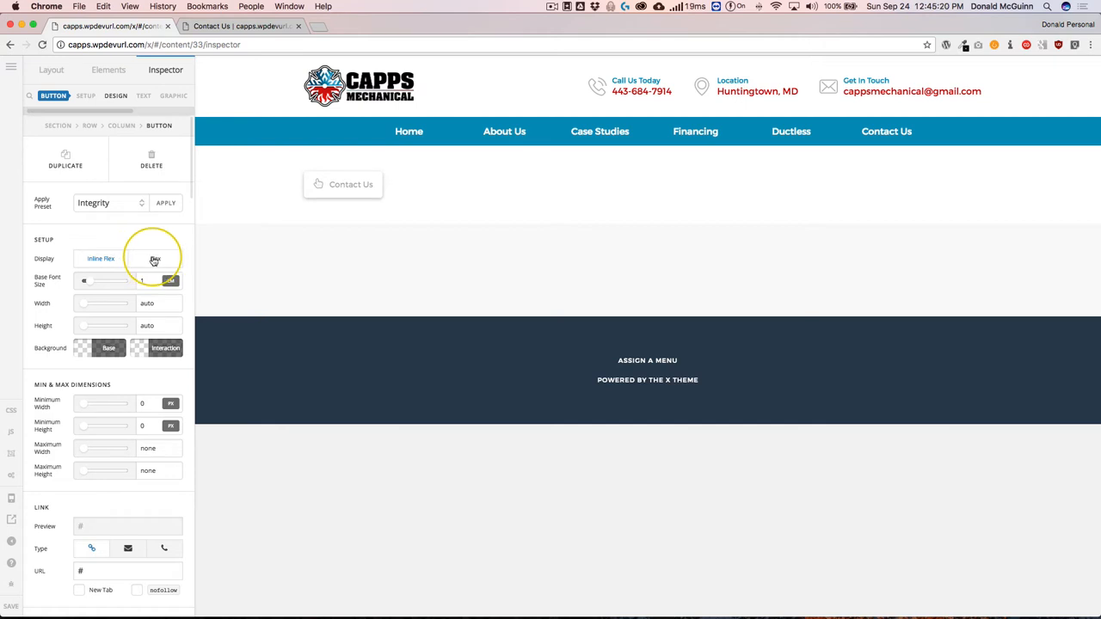
click(154, 258)
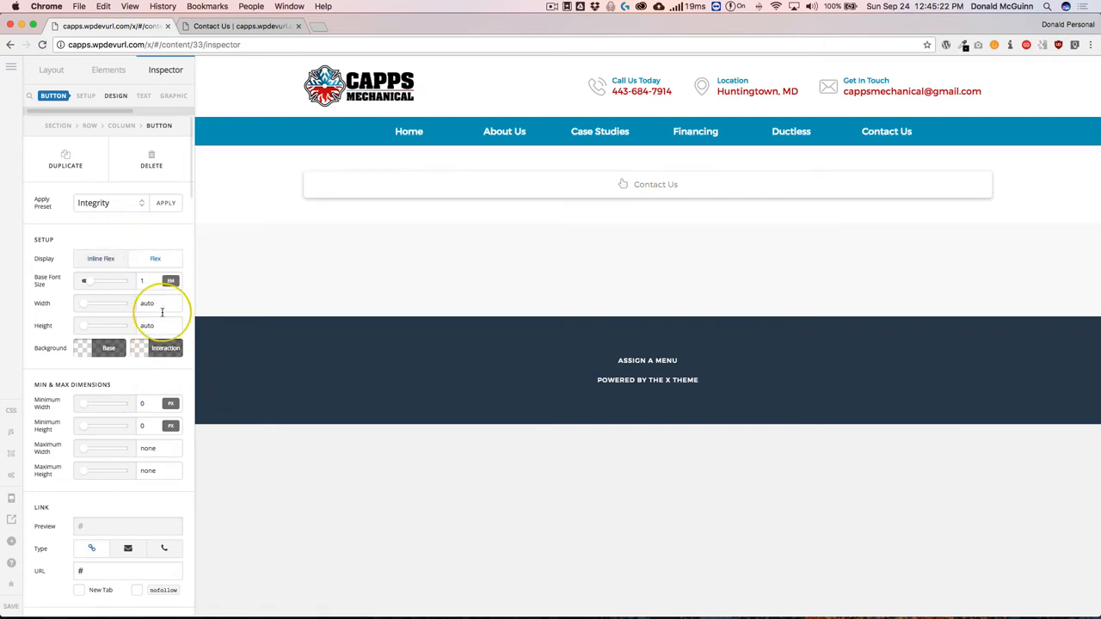
Set the button width to 300 px.
click(147, 304)
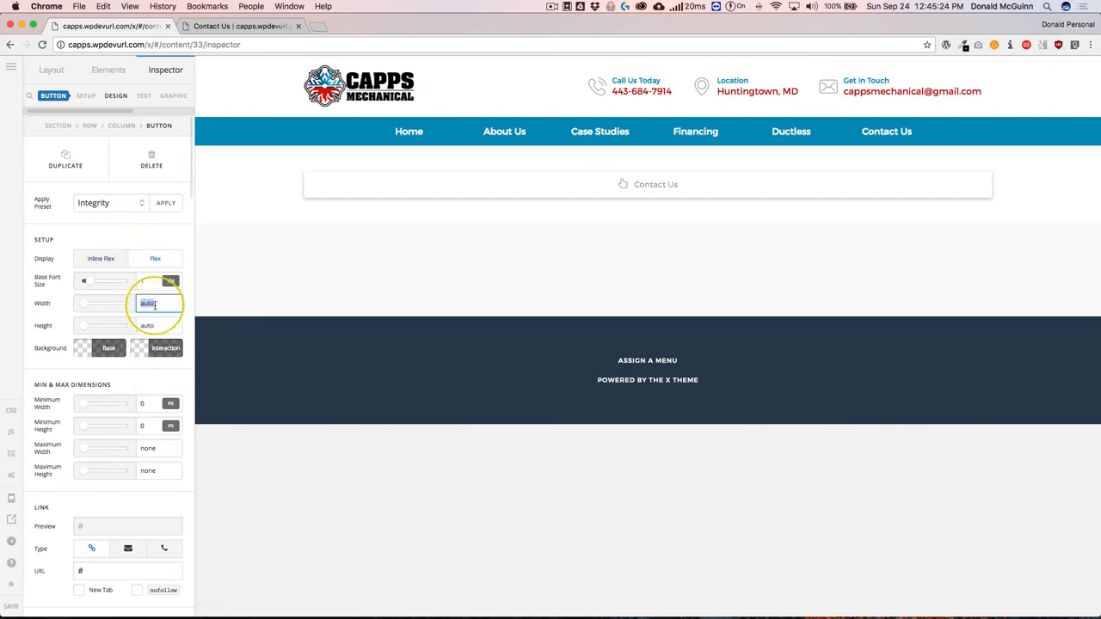
text(300)
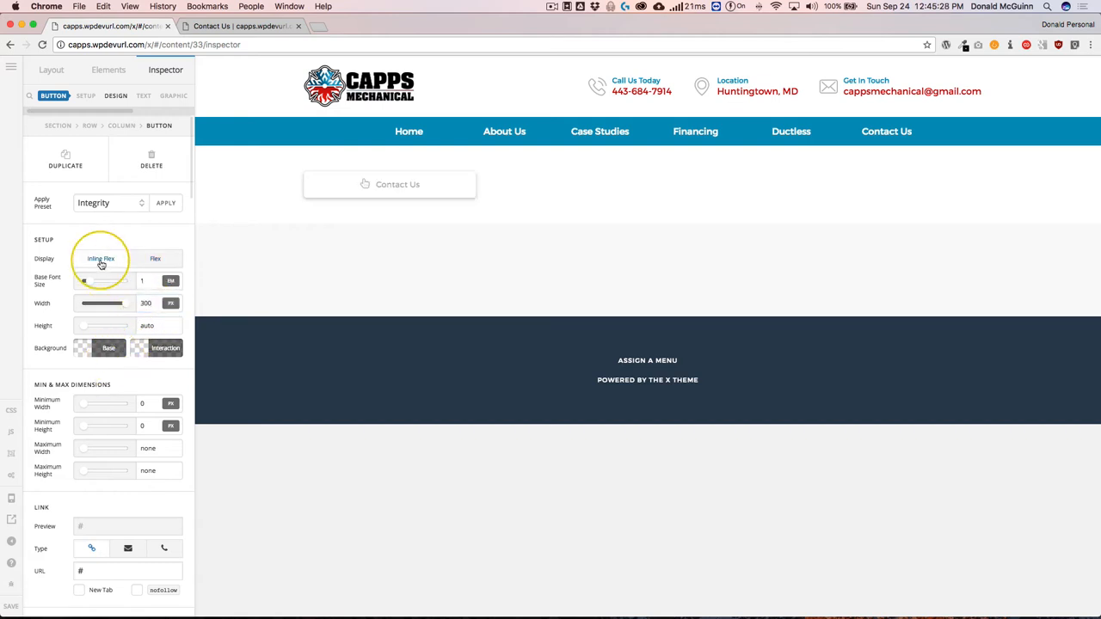
scroll(down, 3)
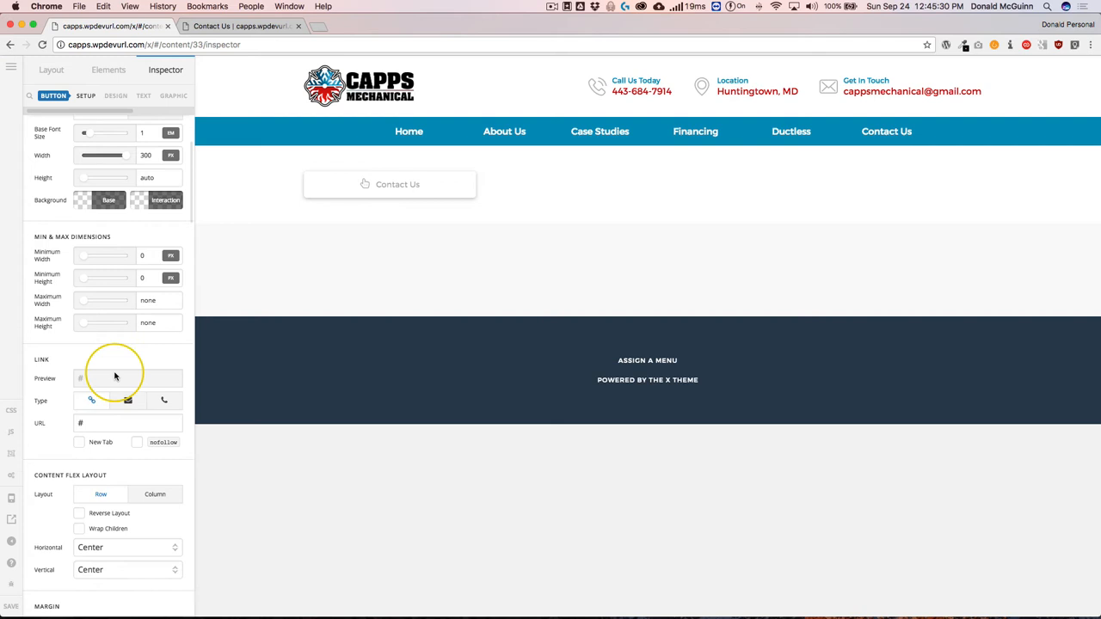
scroll(down, 3)
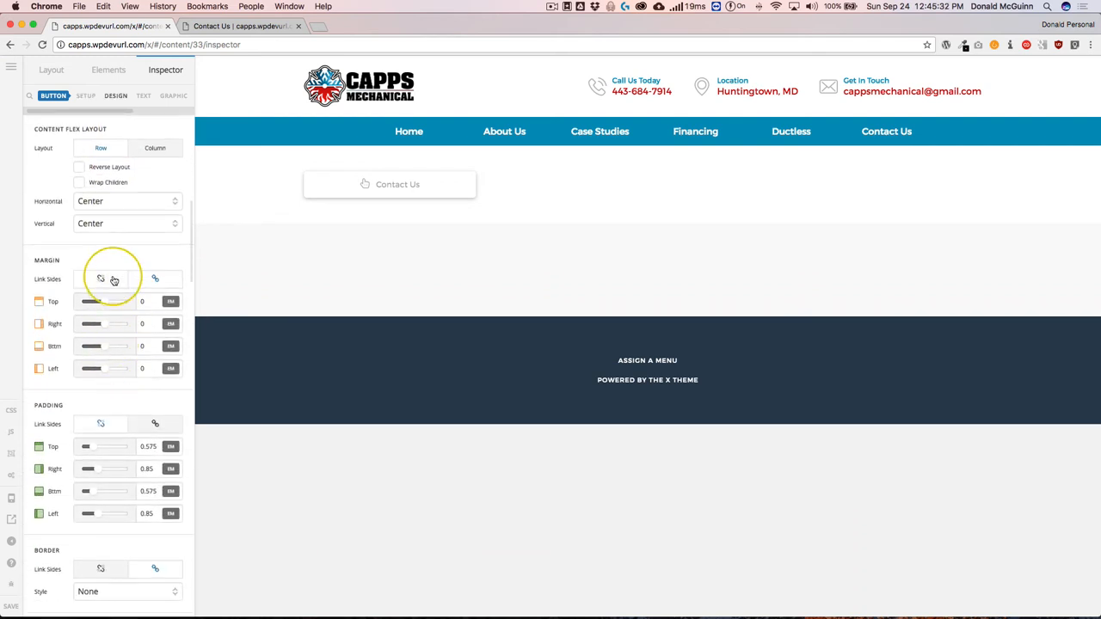
Set the button's right and left margins to auto.
click(142, 325)
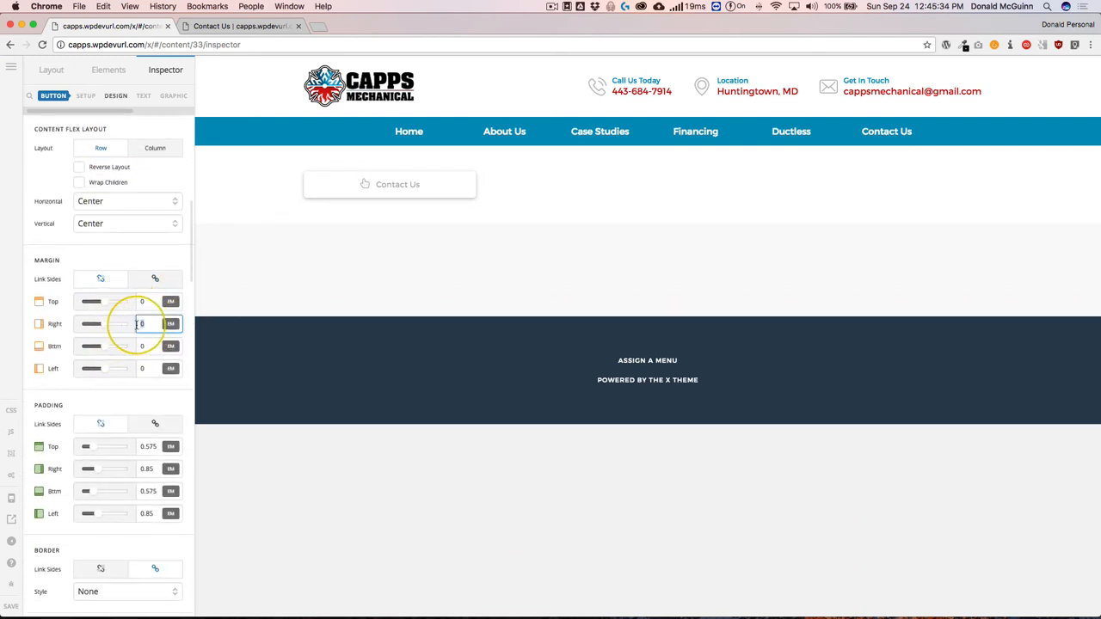
text(auto)
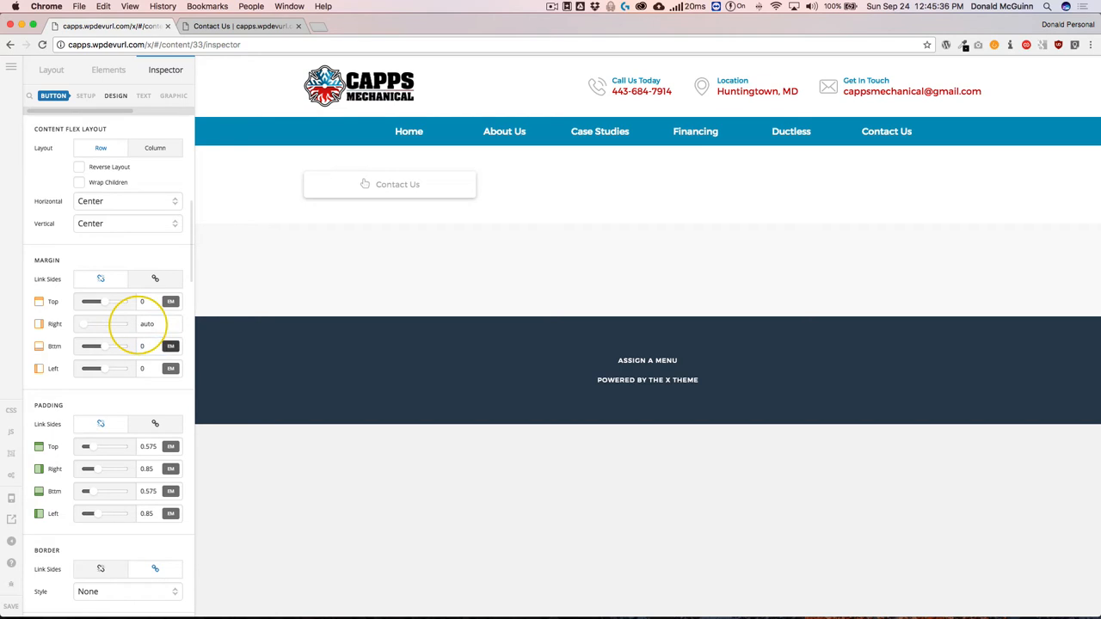
click(146, 368)
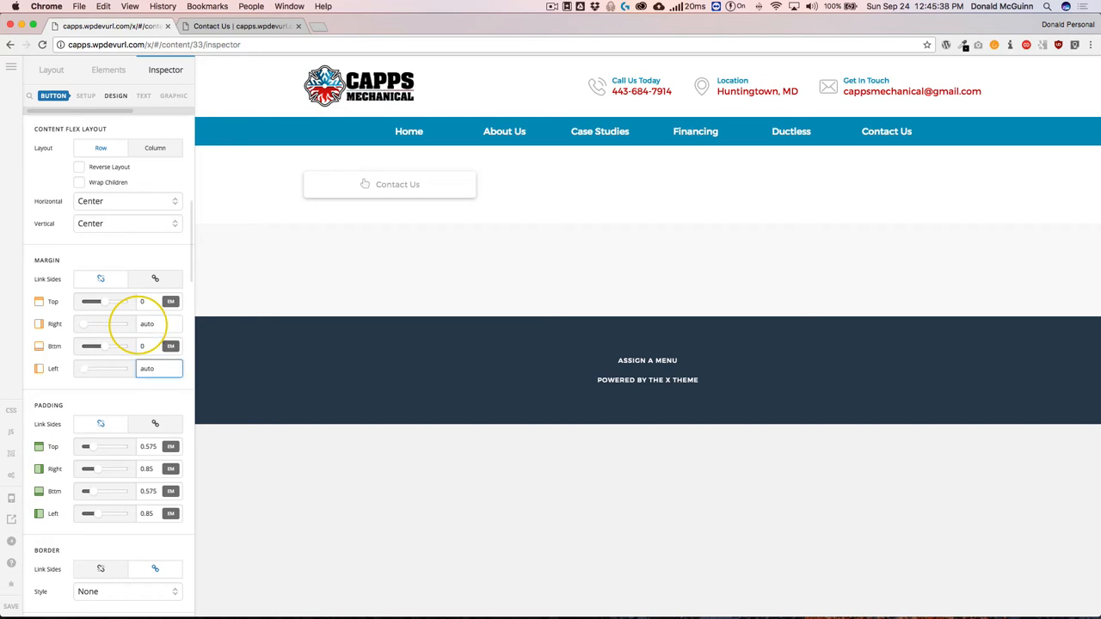
click(86, 95)
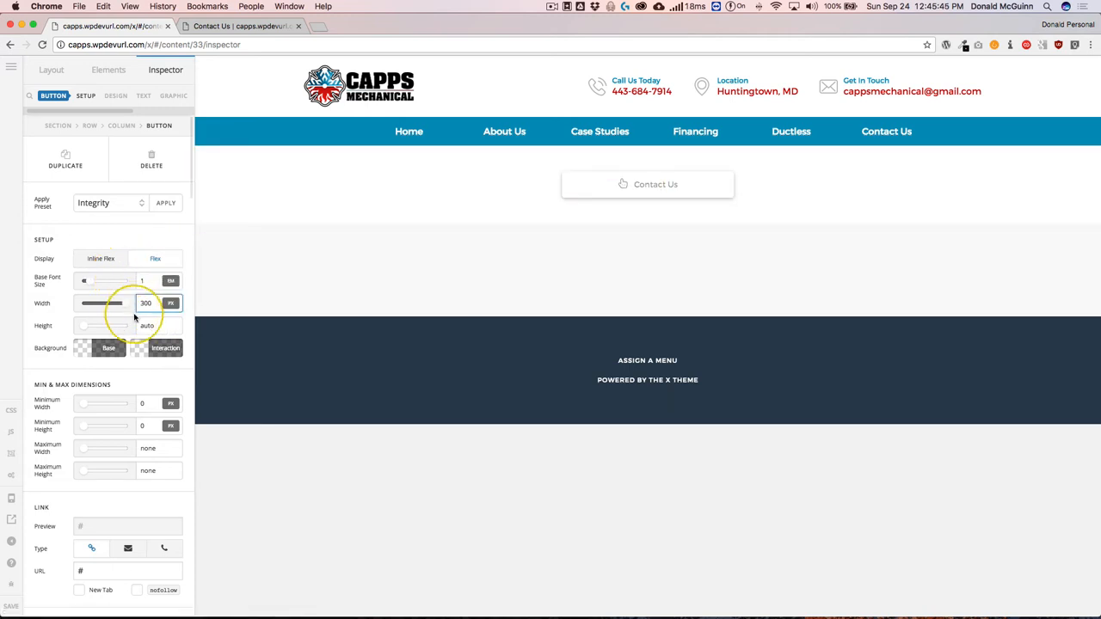
click(115, 96)
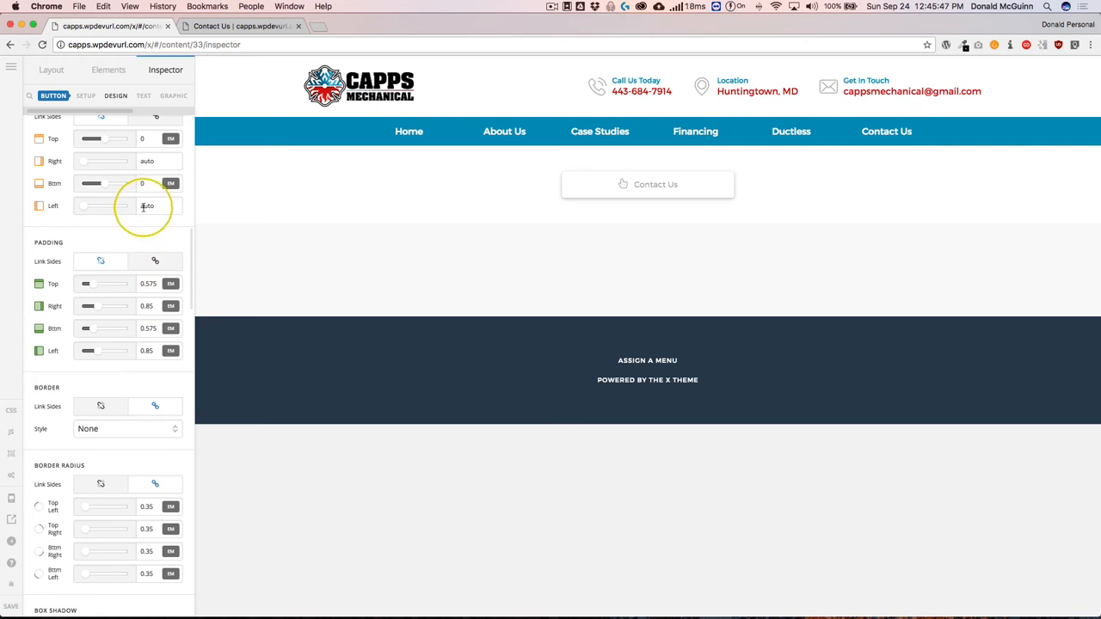
click(158, 204)
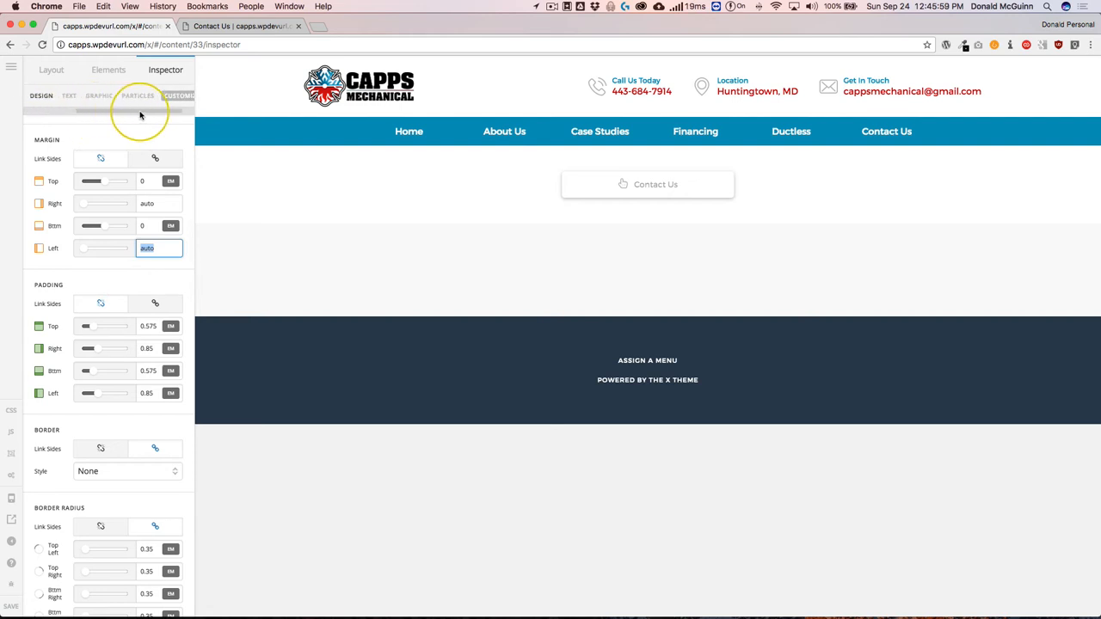
Browse the button's Graphic tab icon settings.
click(98, 96)
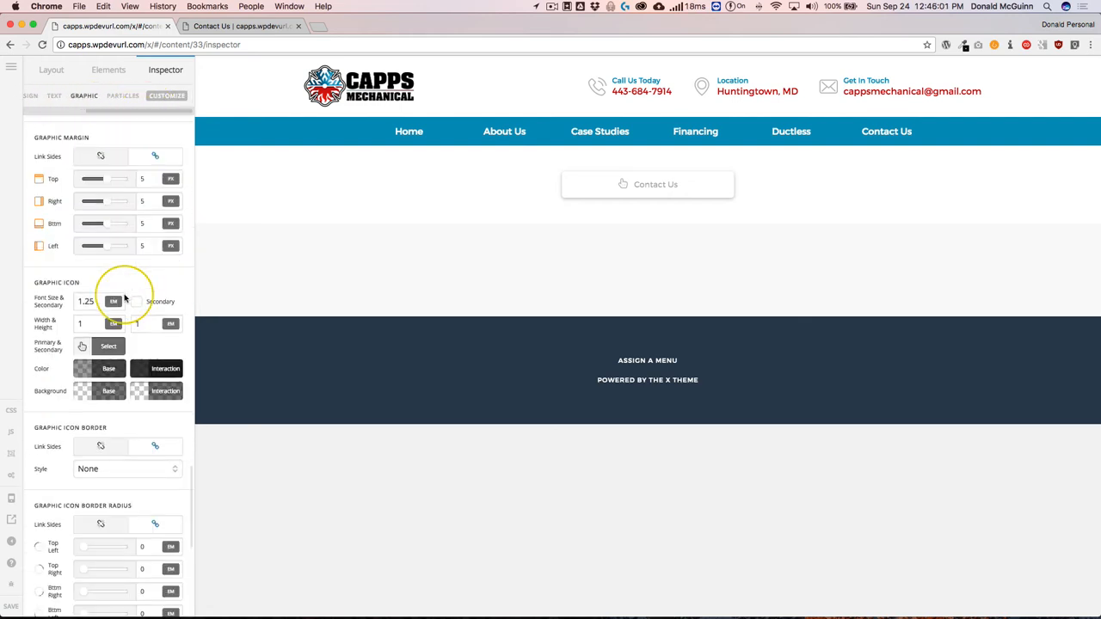
scroll(down, 3)
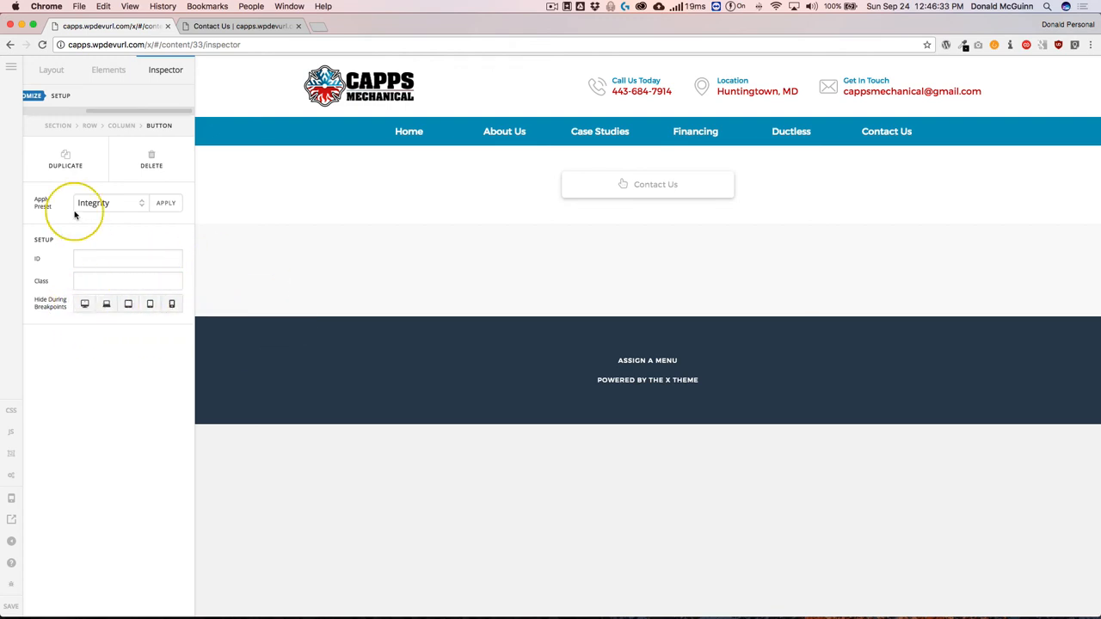
Search the Elements library for 'button' to add the classic Button element.
click(109, 70)
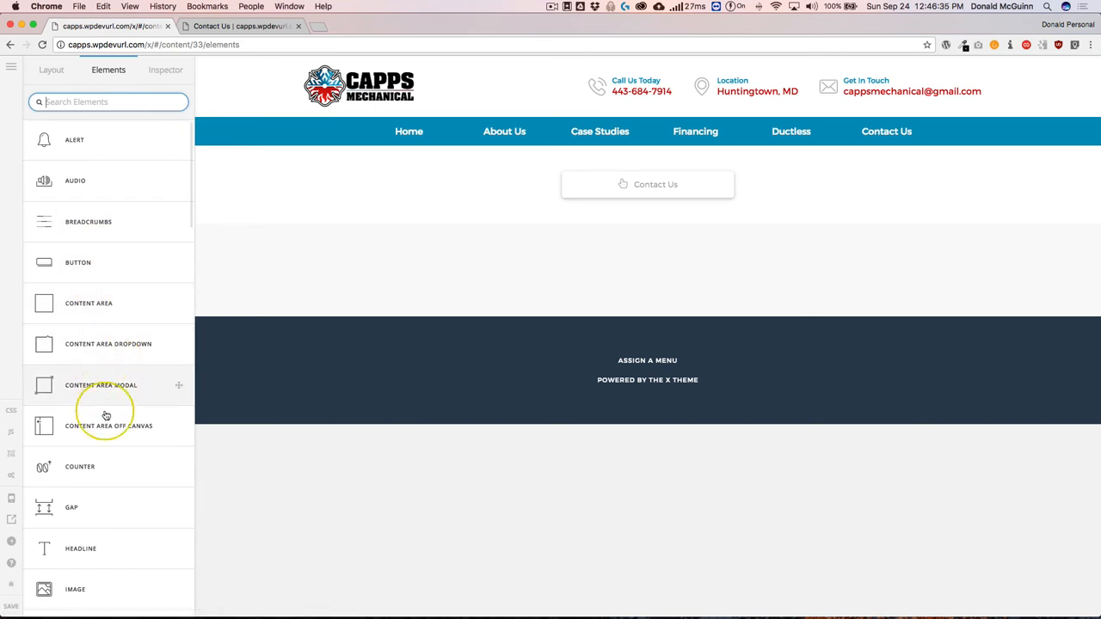
mouse_move(104, 426)
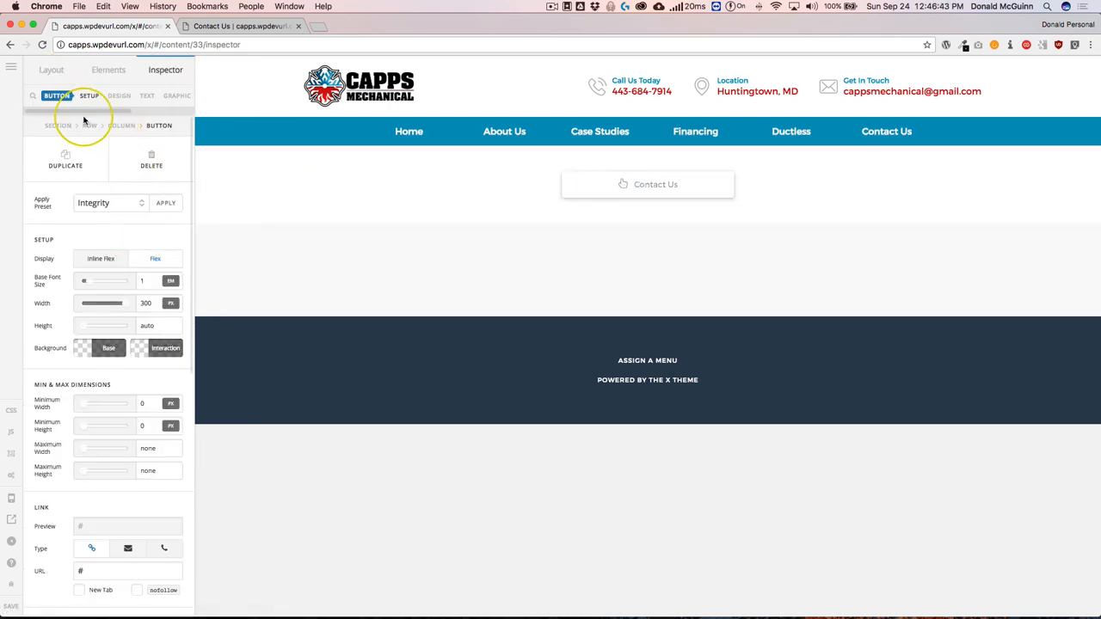
mouse_move(89, 280)
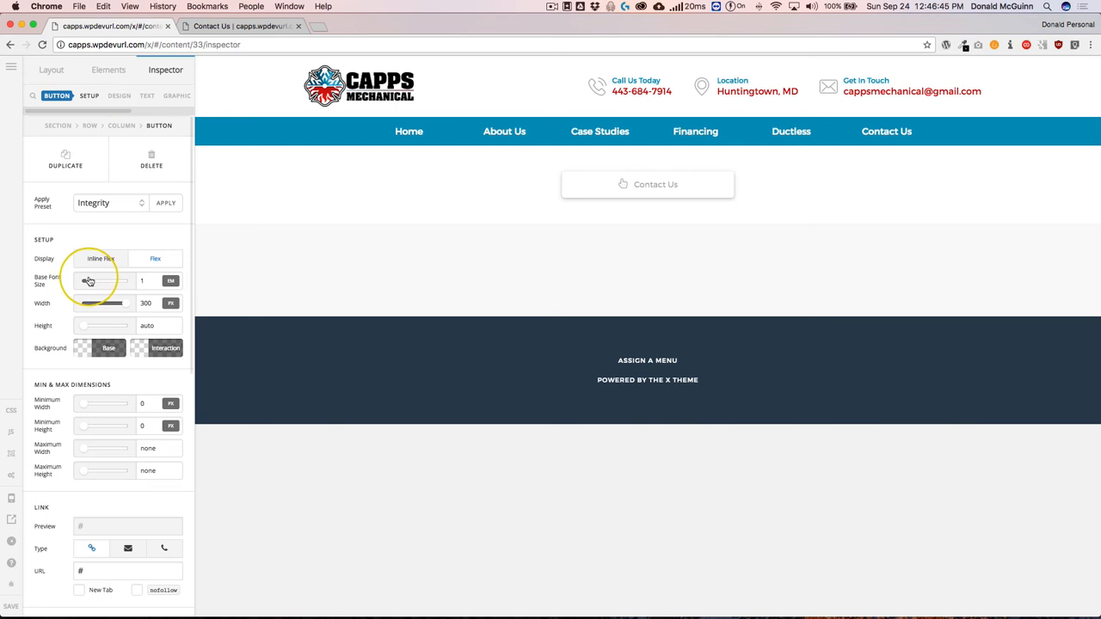
click(52, 69)
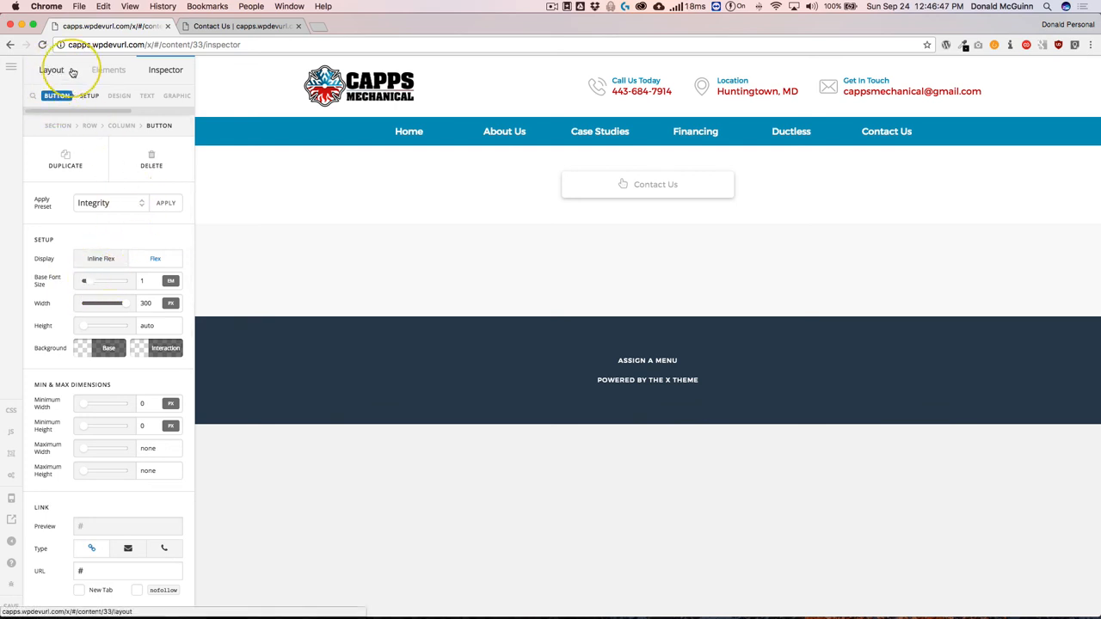
click(108, 70)
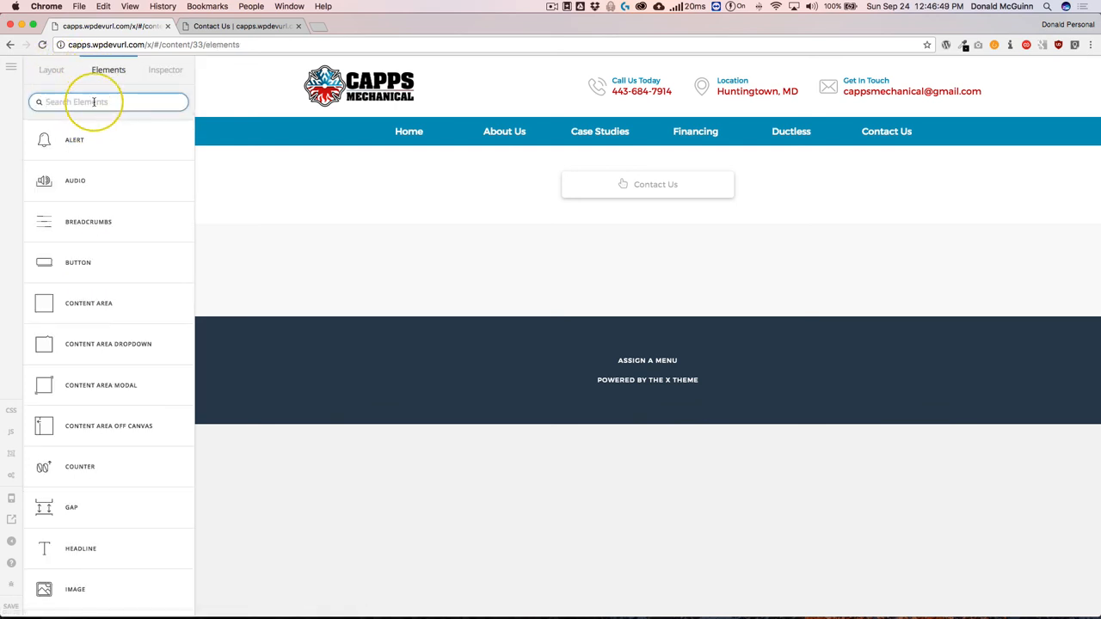
text(button)
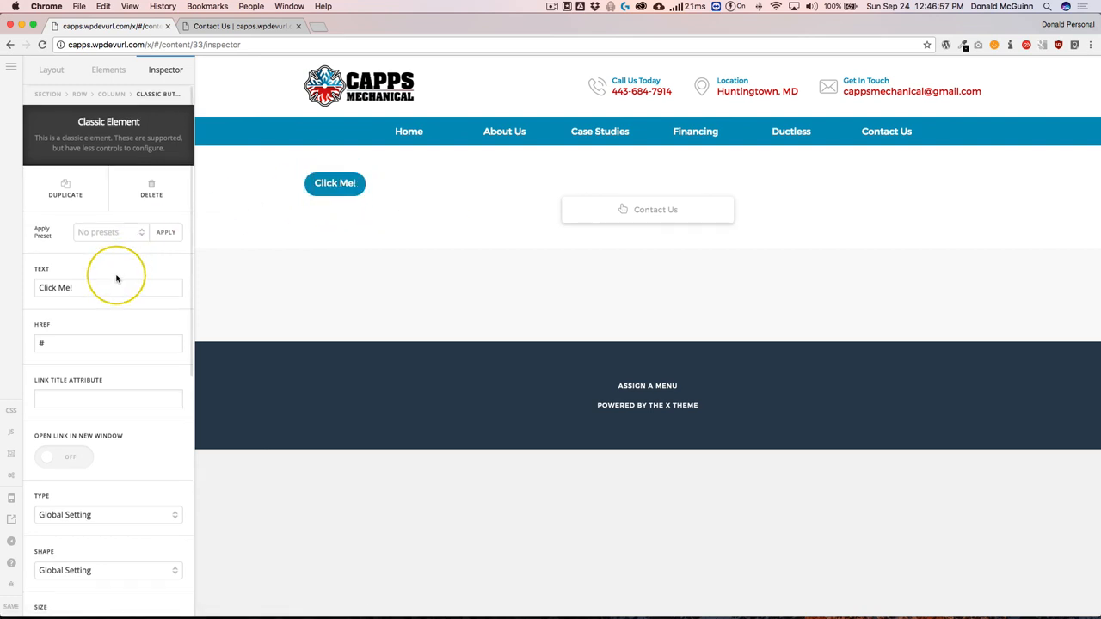
Change the Contact Us button's link Type to the envelope email option.
scroll(down, 3)
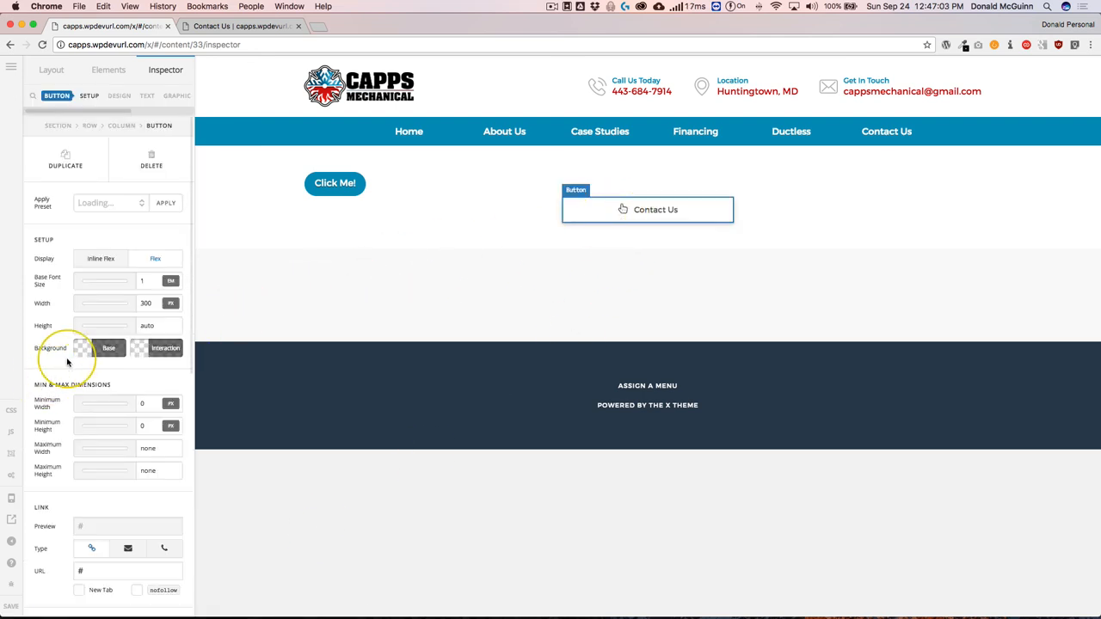
scroll(down, 3)
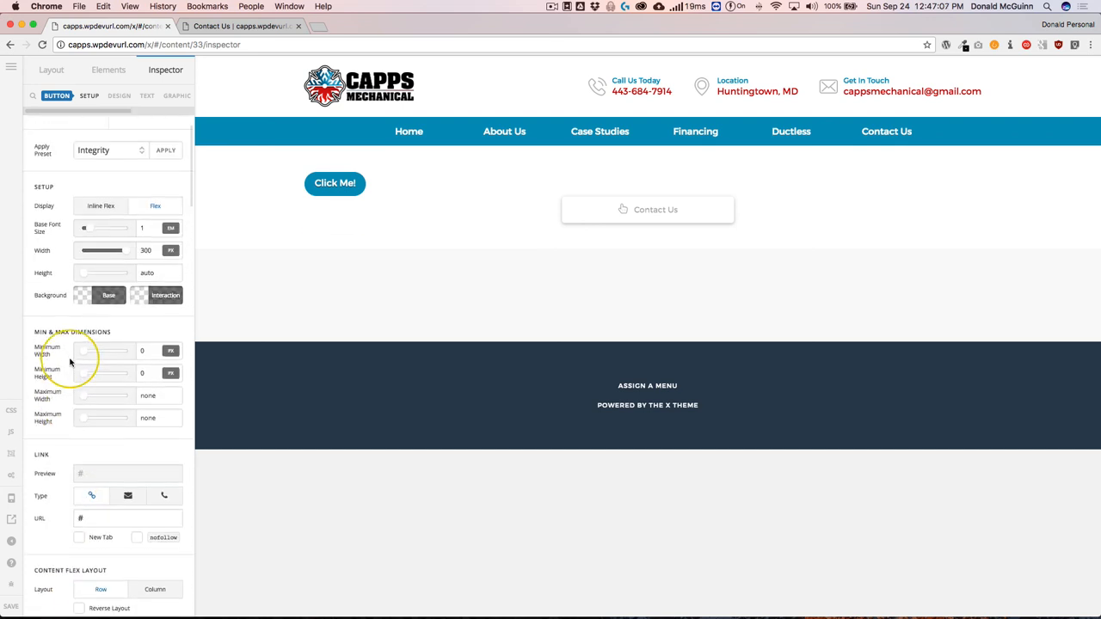
scroll(down, 3)
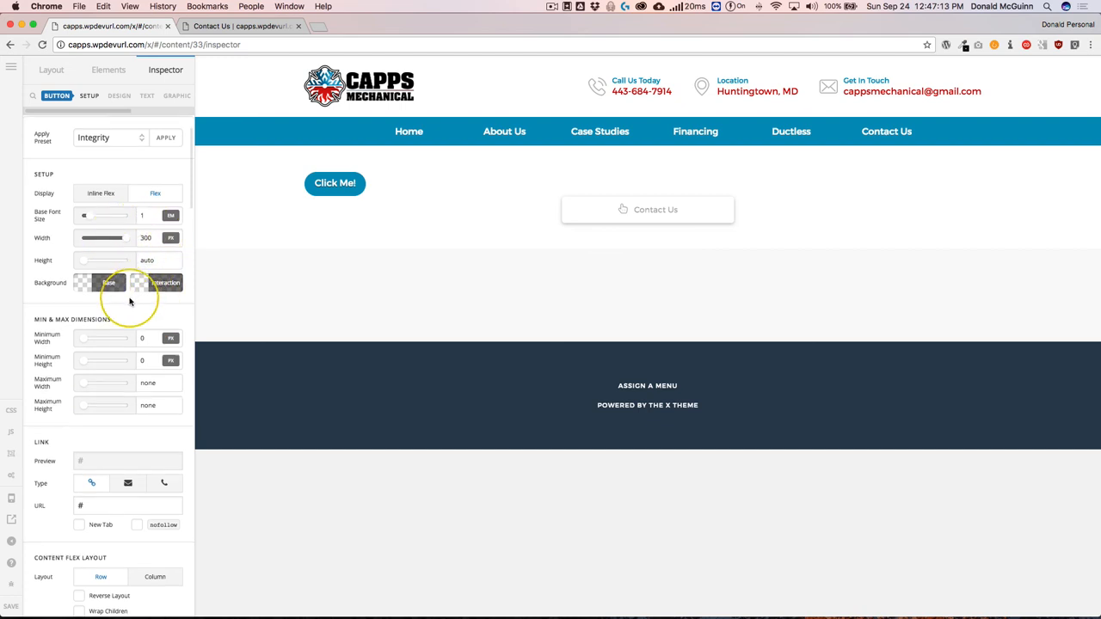
scroll(down, 3)
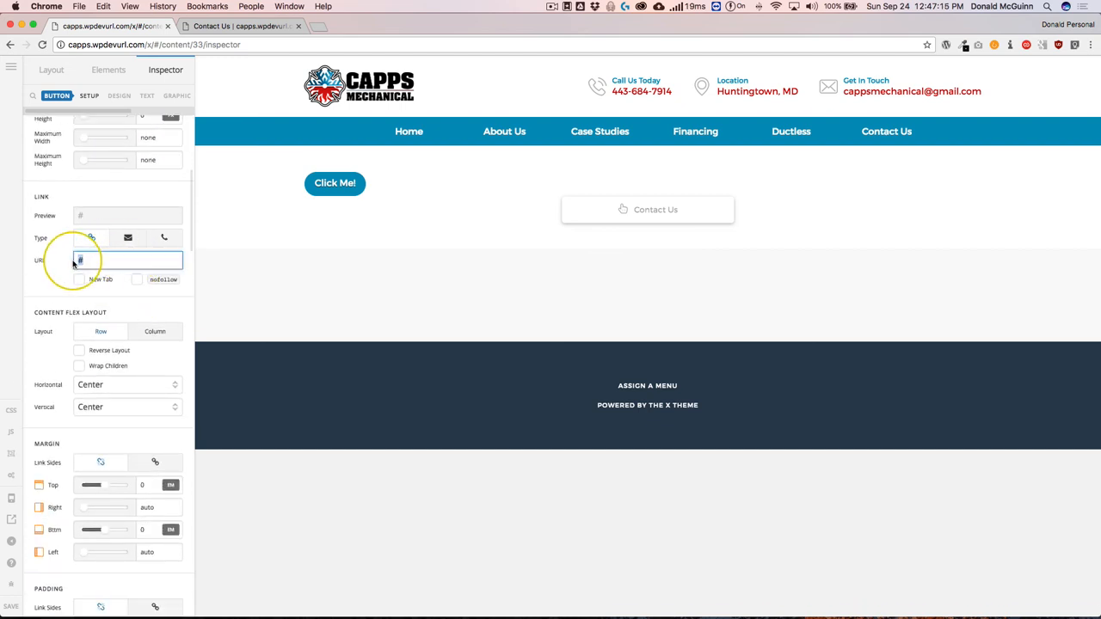
click(163, 238)
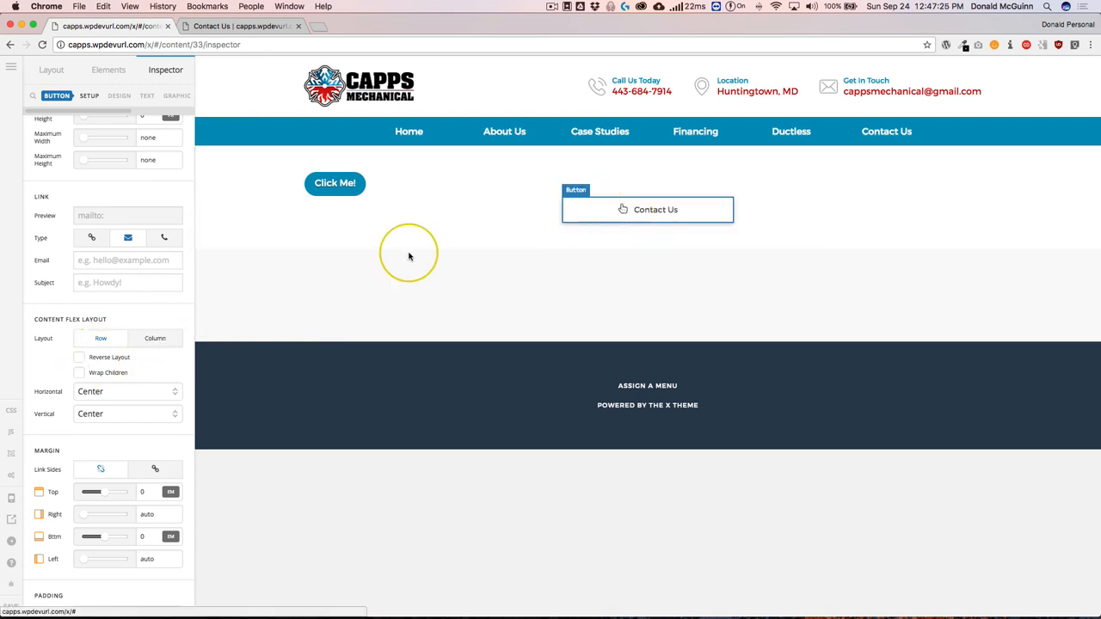
click(154, 338)
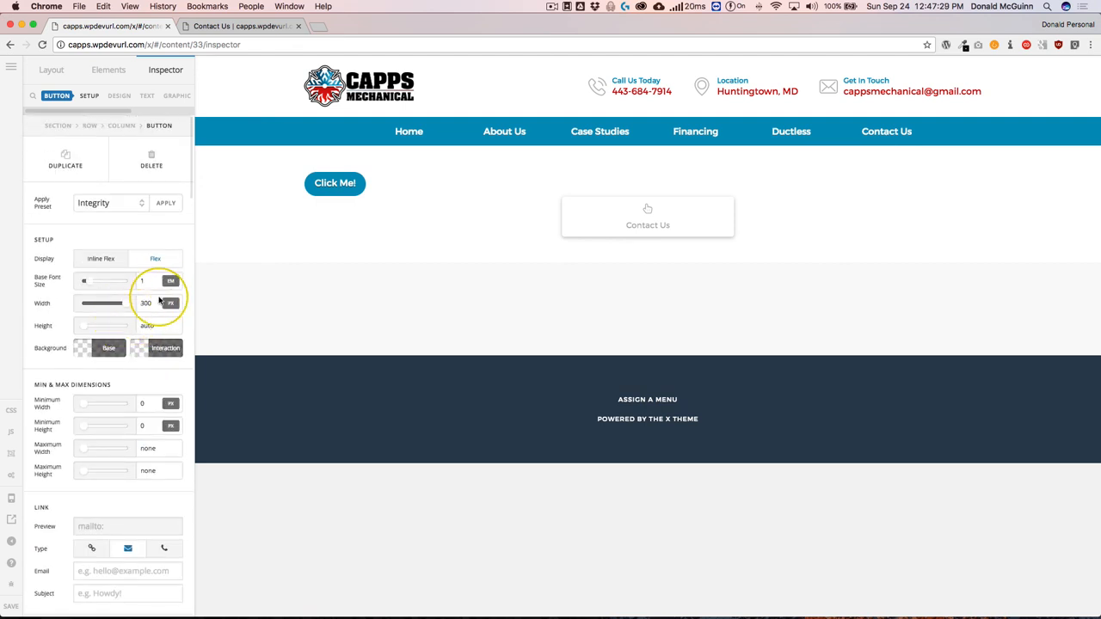
Change the Contact Us button's Width in Setup from 300 px to 130 px.
click(146, 303)
text(0)
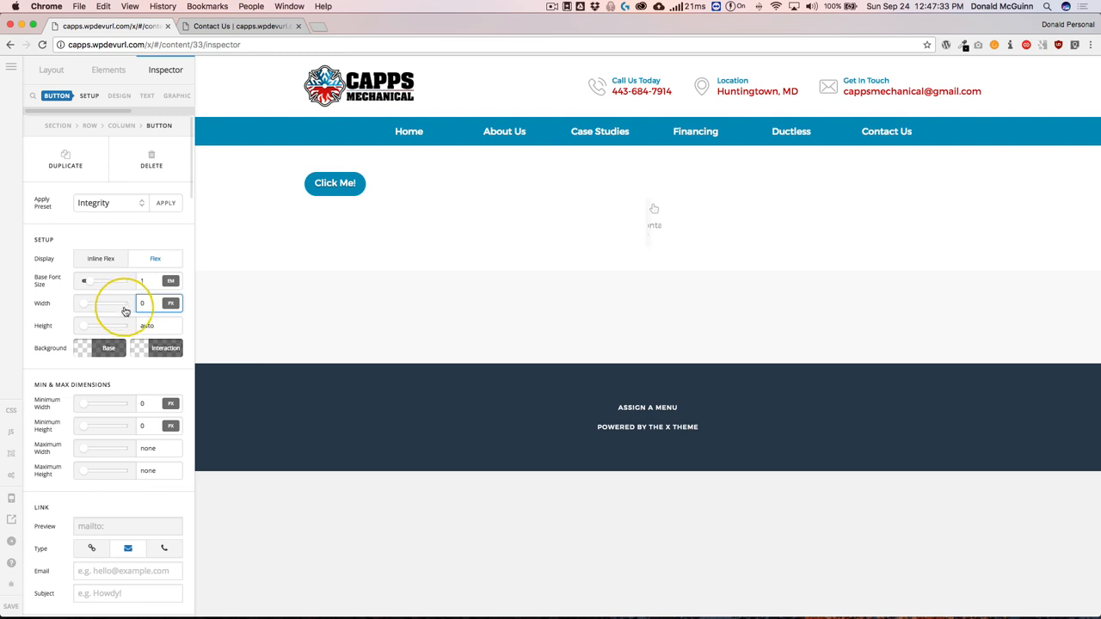
text(auto)
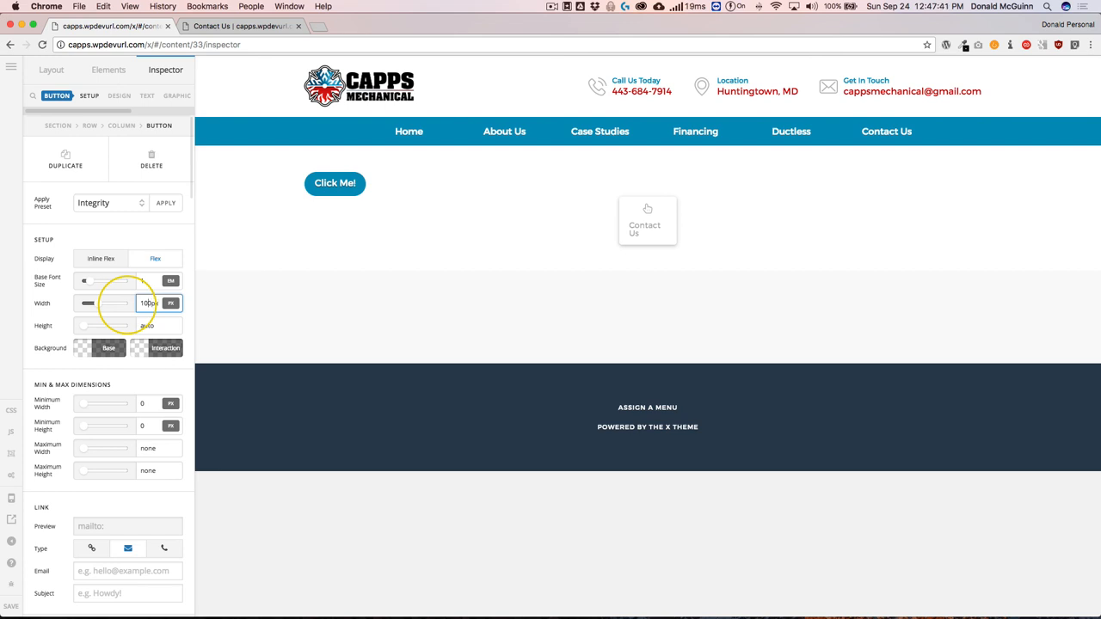
text(13)
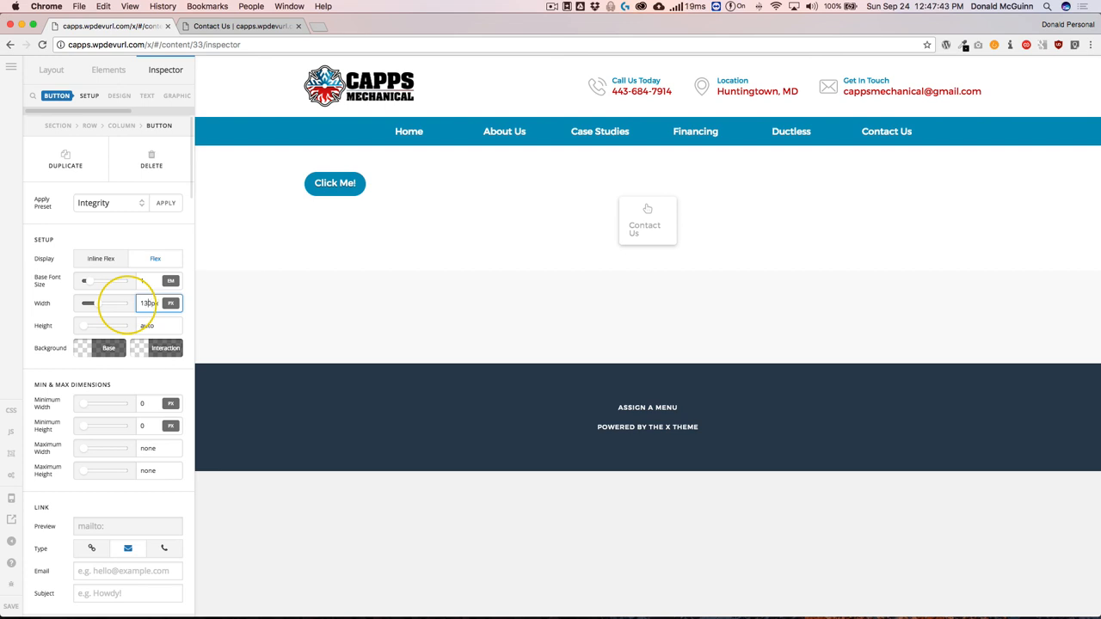
drag(86, 303, 121, 303)
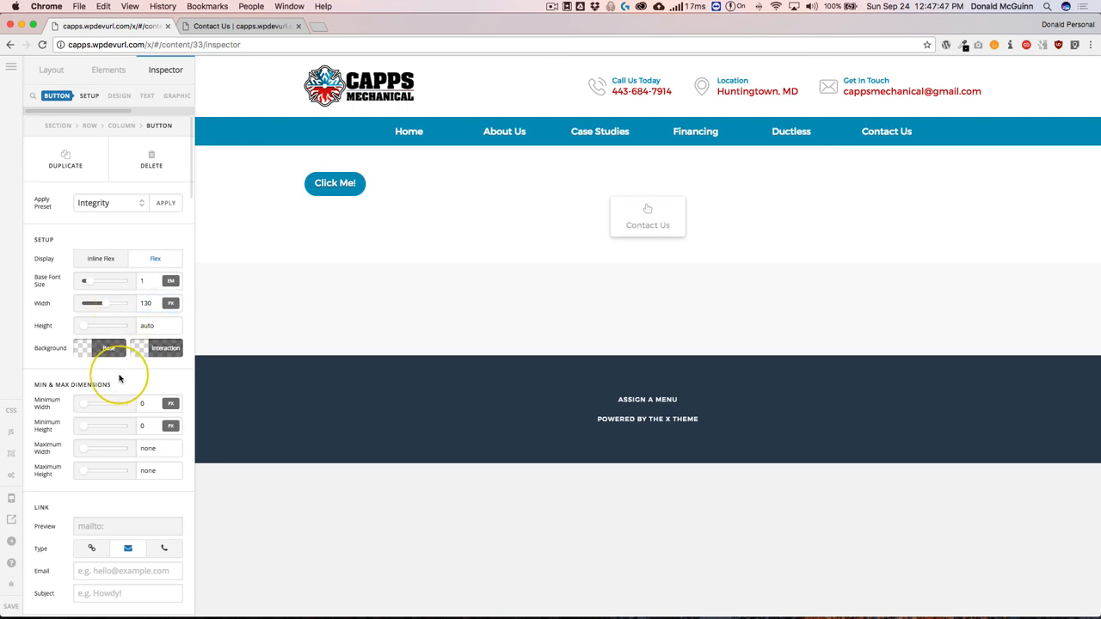
Set the button's Background Base colour to dark #282828.
click(108, 348)
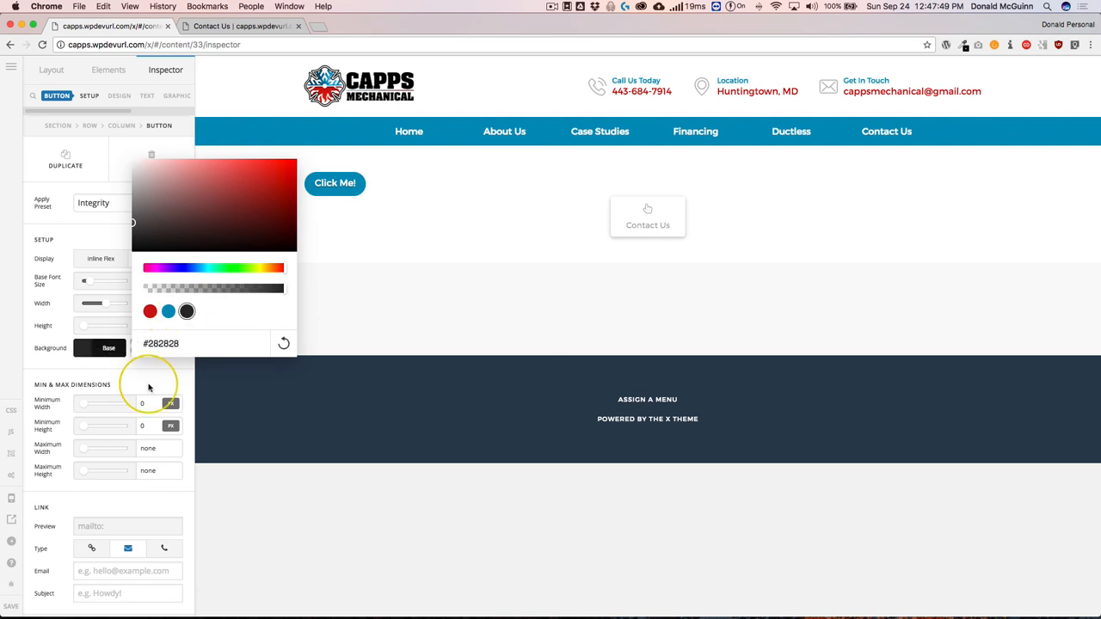
click(150, 311)
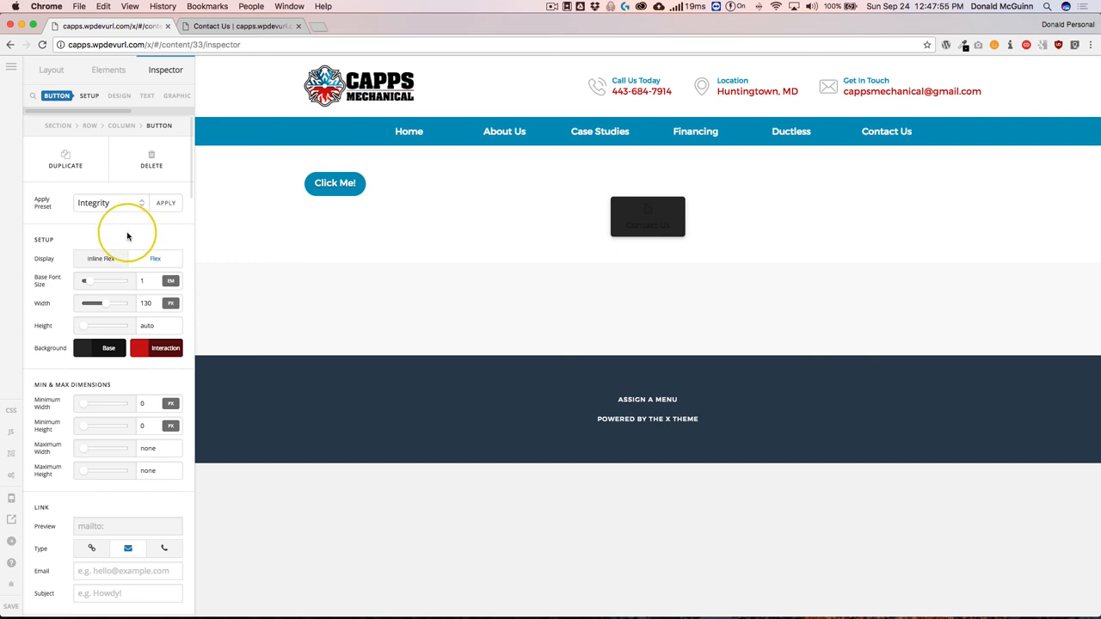
mouse_move(121, 237)
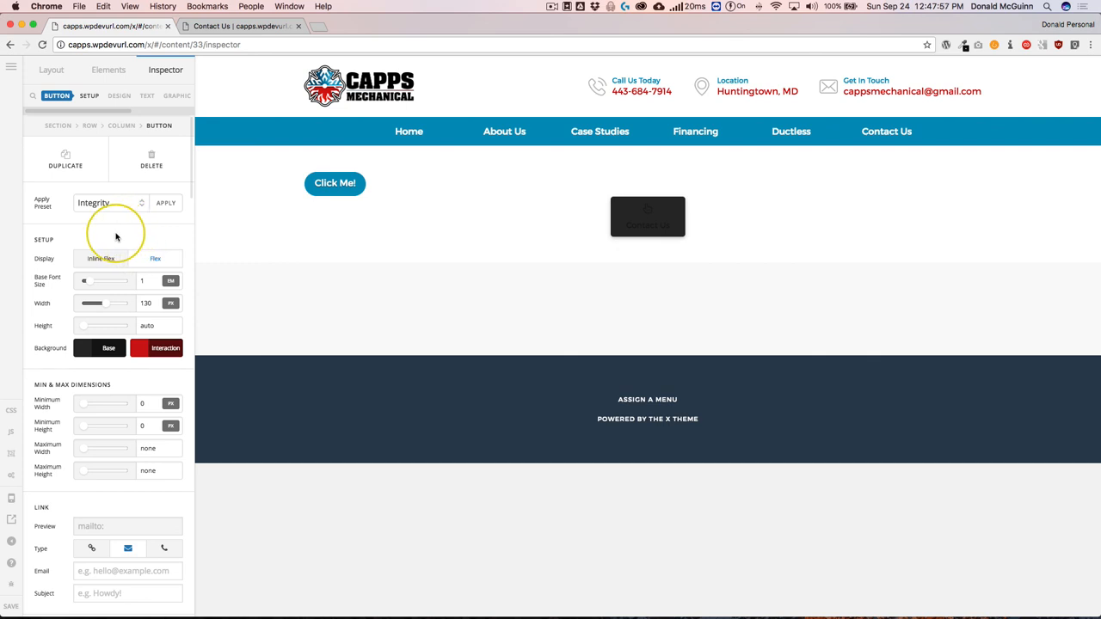
mouse_move(117, 238)
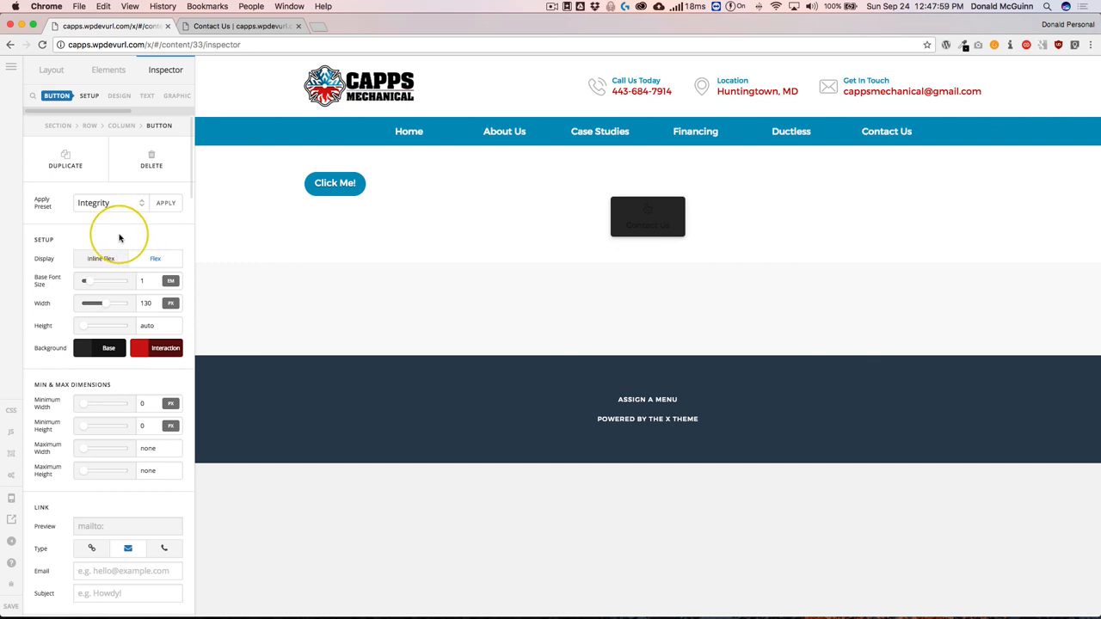